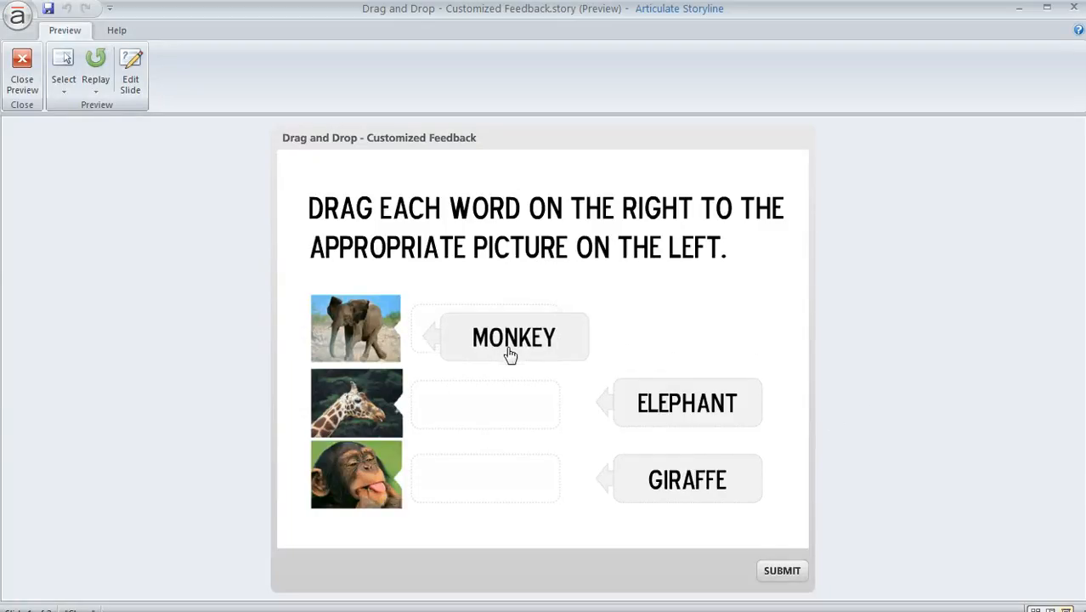
# Step: Drop ELEPHANT by the giraffe and GIRAFFE by the monkey, submit, and continue to results
pyautogui.moveTo(686, 403); pyautogui.dragTo(485, 404)
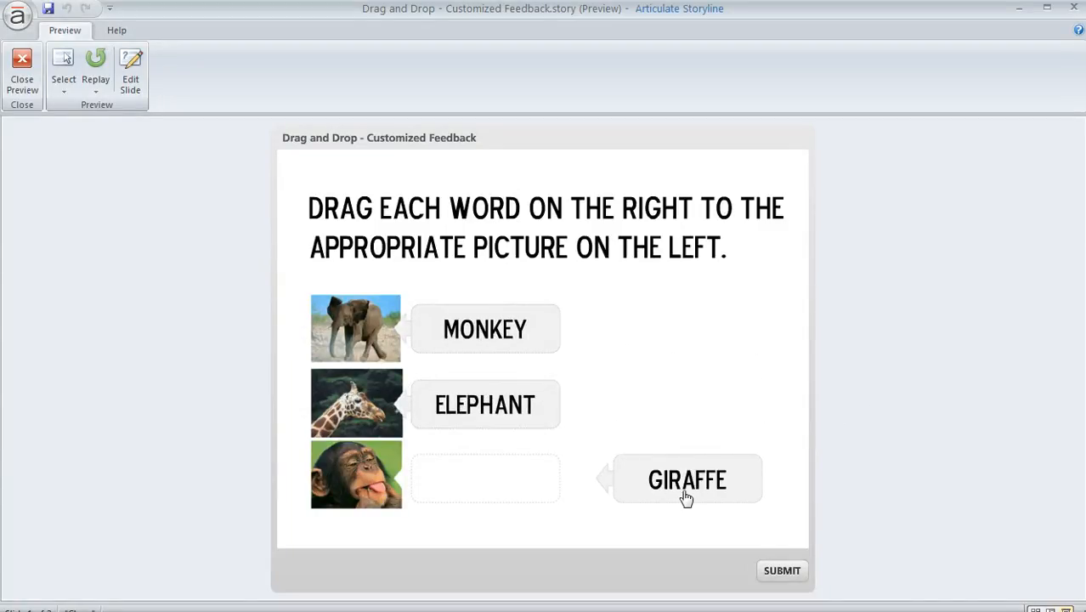
pyautogui.moveTo(687, 479); pyautogui.dragTo(485, 478)
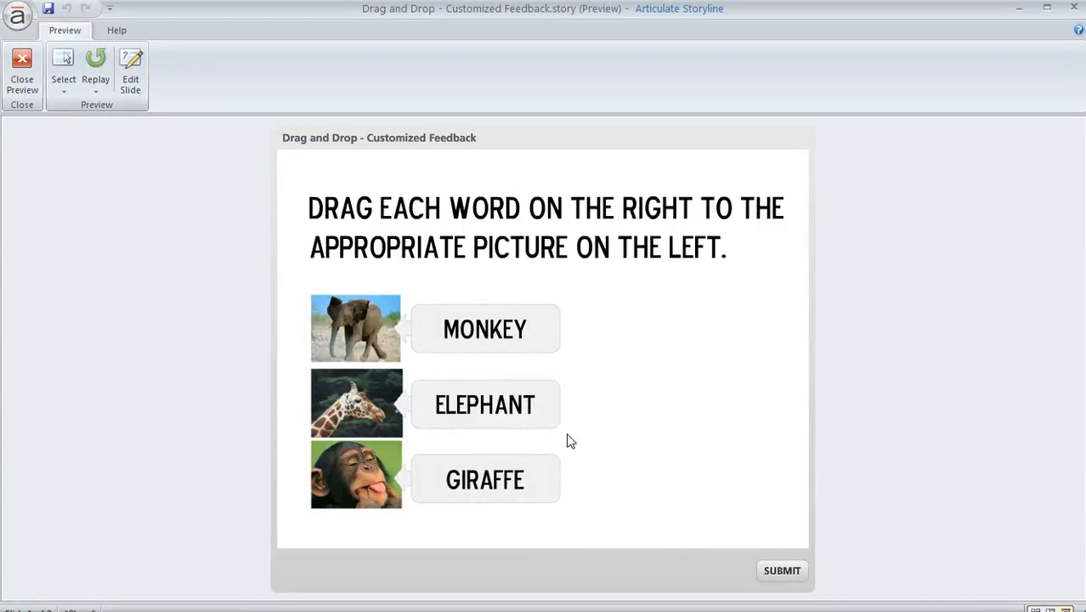
pyautogui.click(781, 571)
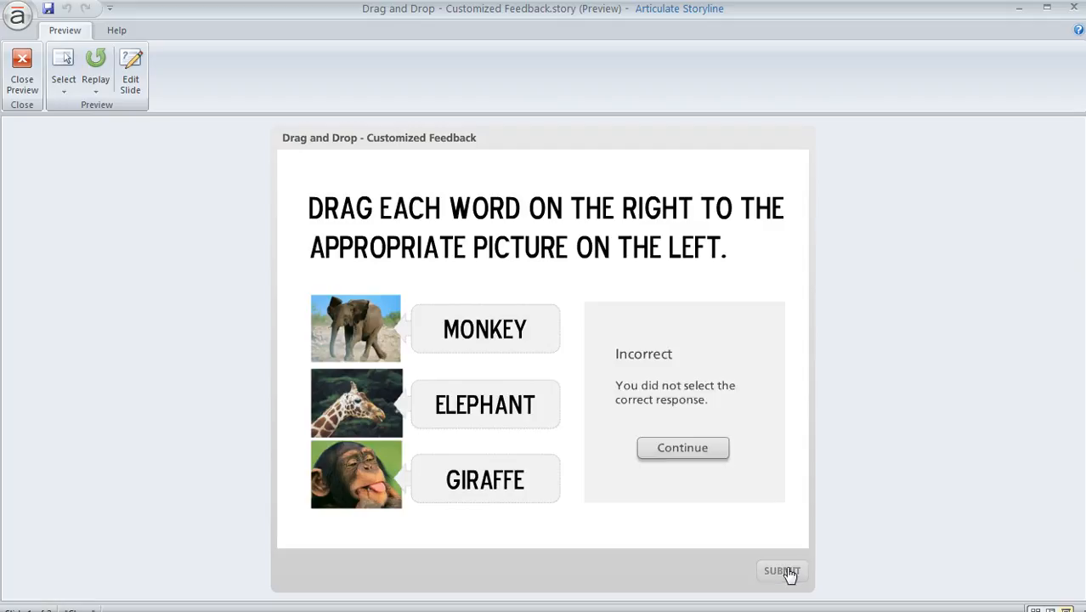
pyautogui.click(683, 447)
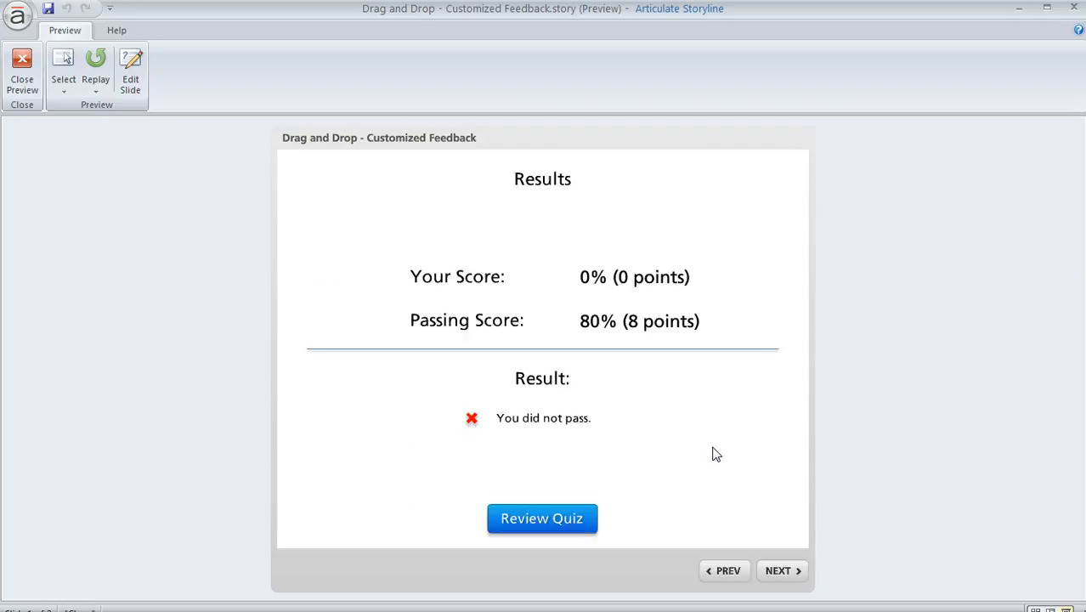
pyautogui.moveTo(583, 527)
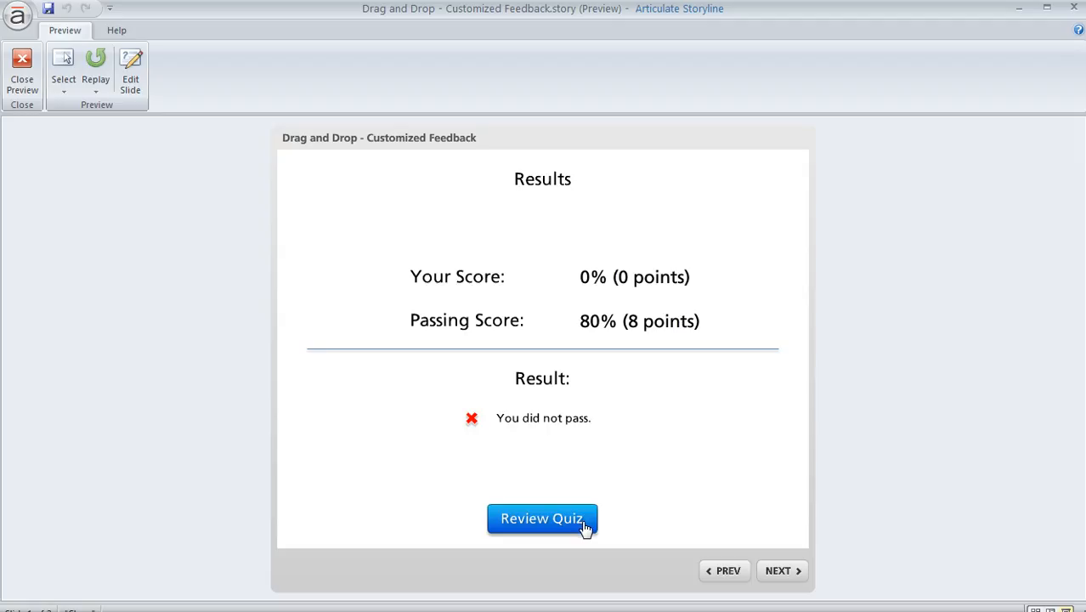
# Step: Open Review Quiz to see the drag-and-drop matches marked Incorrect
pyautogui.click(542, 518)
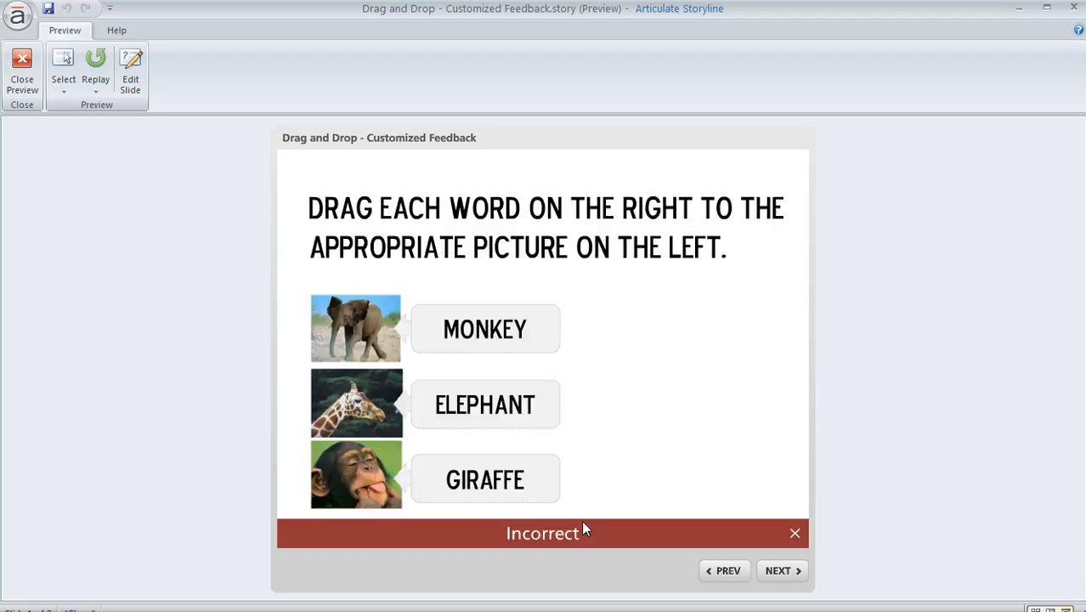
pyautogui.moveTo(544, 333)
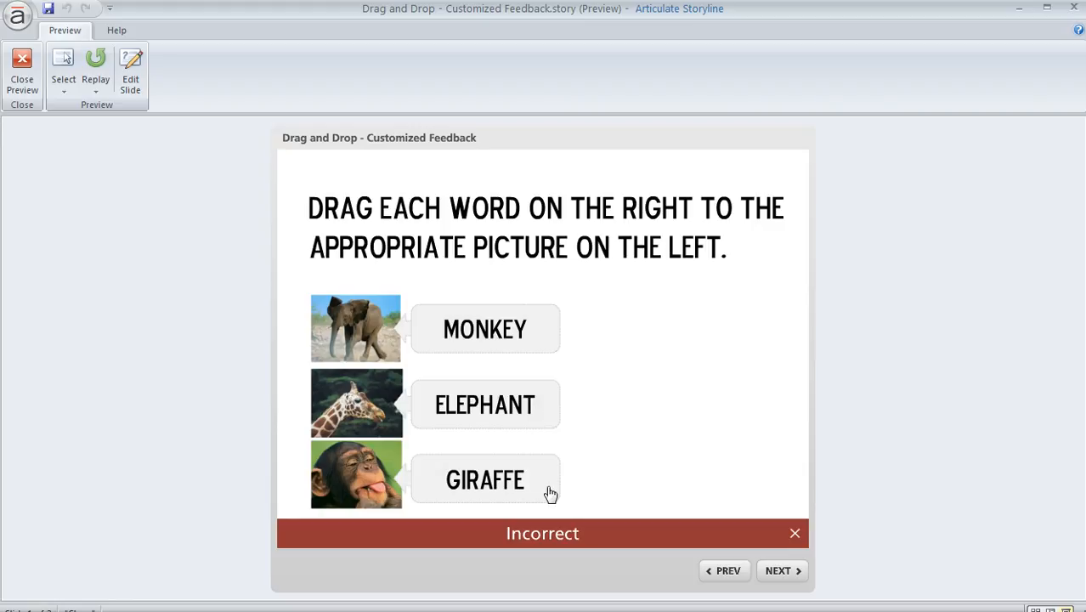
pyautogui.moveTo(676, 544)
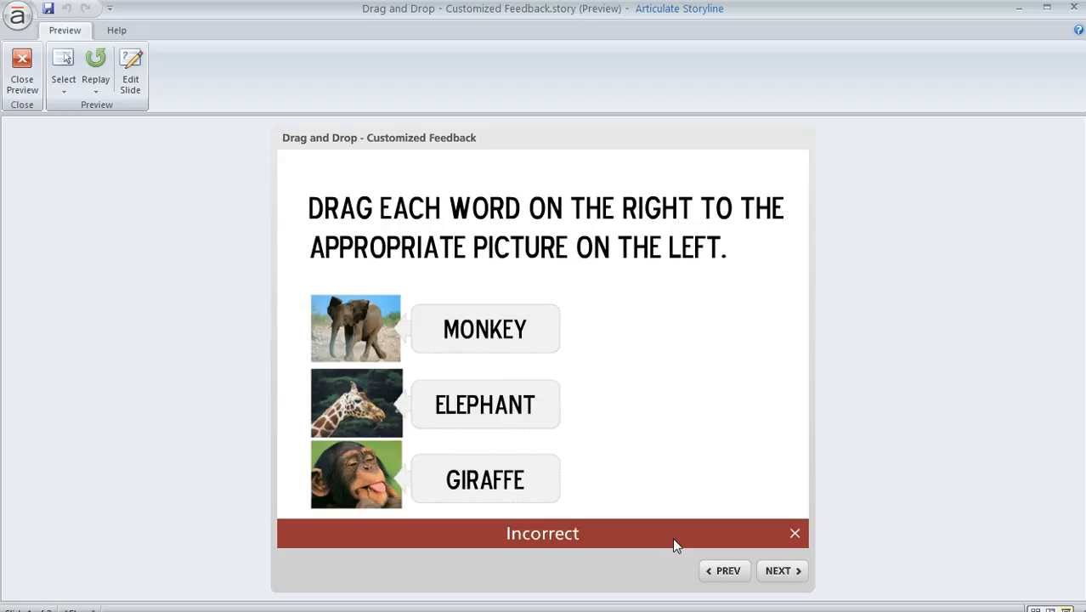
pyautogui.moveTo(549, 348)
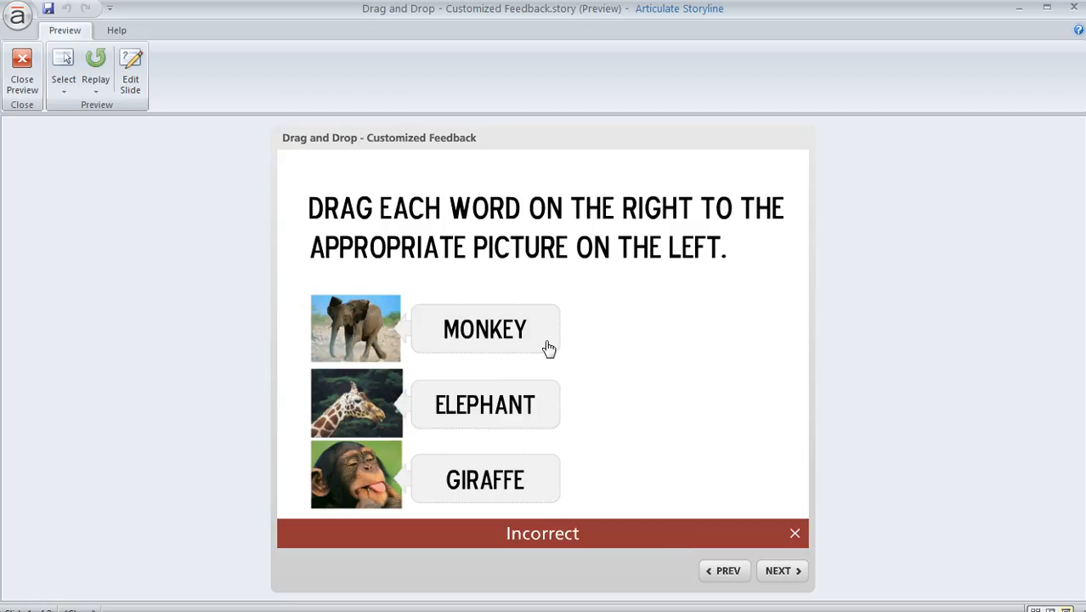
pyautogui.moveTo(554, 487)
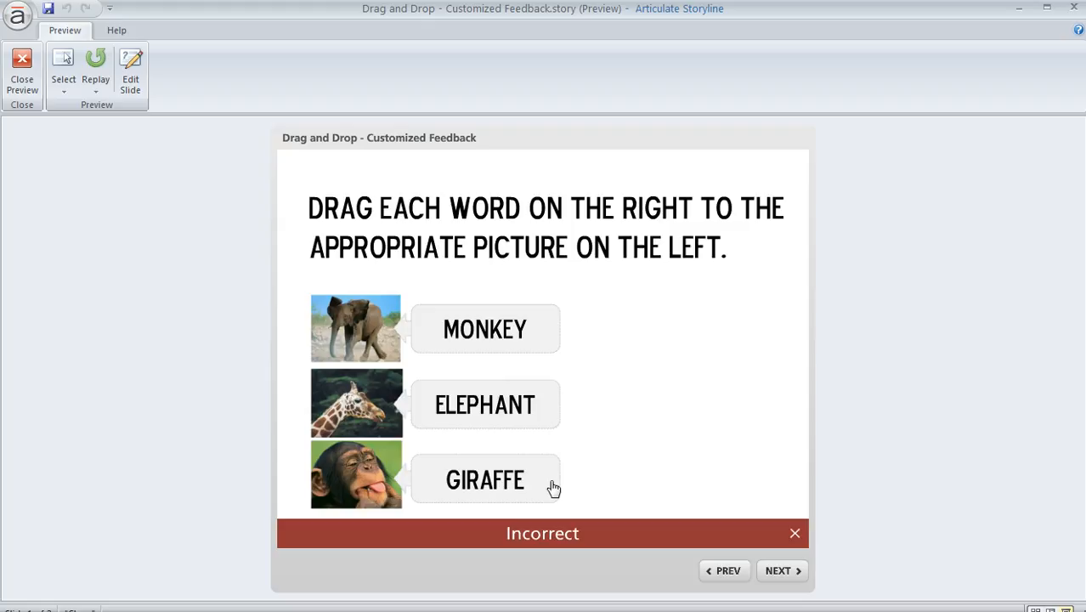
pyautogui.moveTo(22, 70)
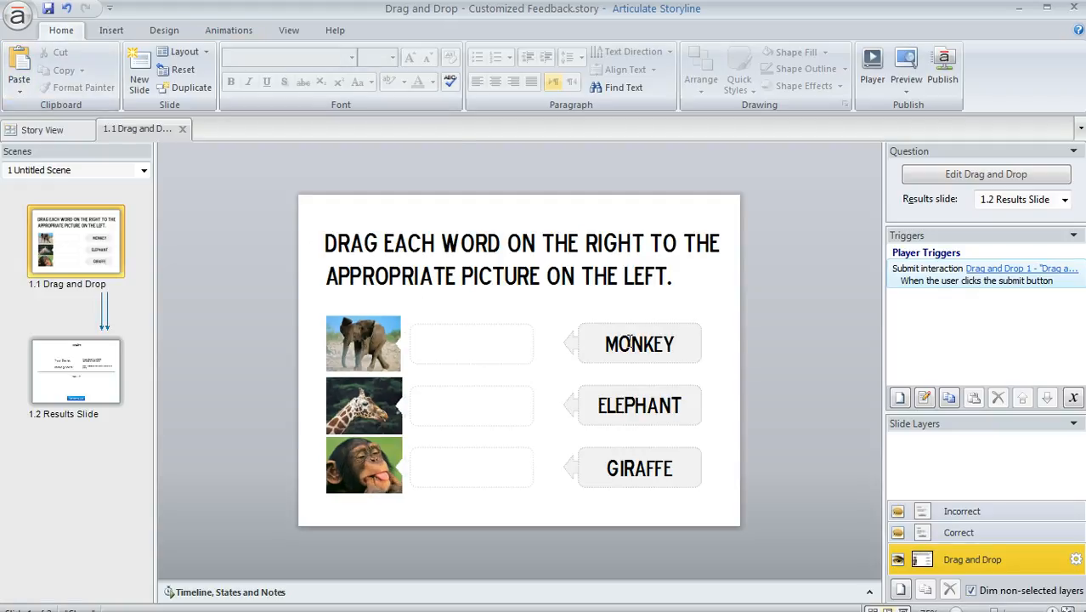
pyautogui.moveTo(974, 235)
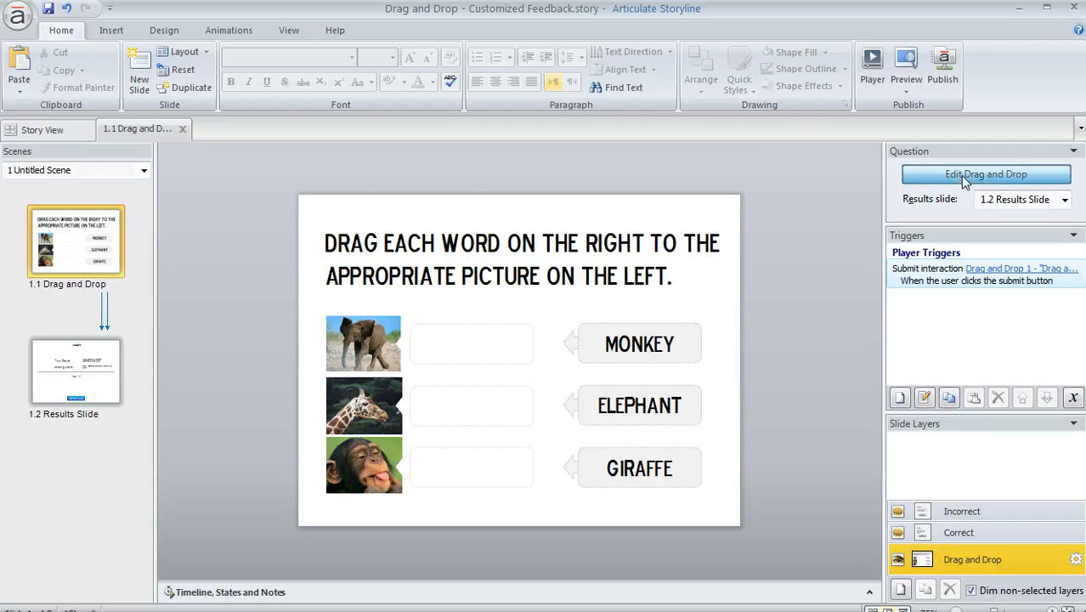
# Step: Enter 'Here are the correct answers.' as the question's post-quiz review feedback
pyautogui.click(985, 174)
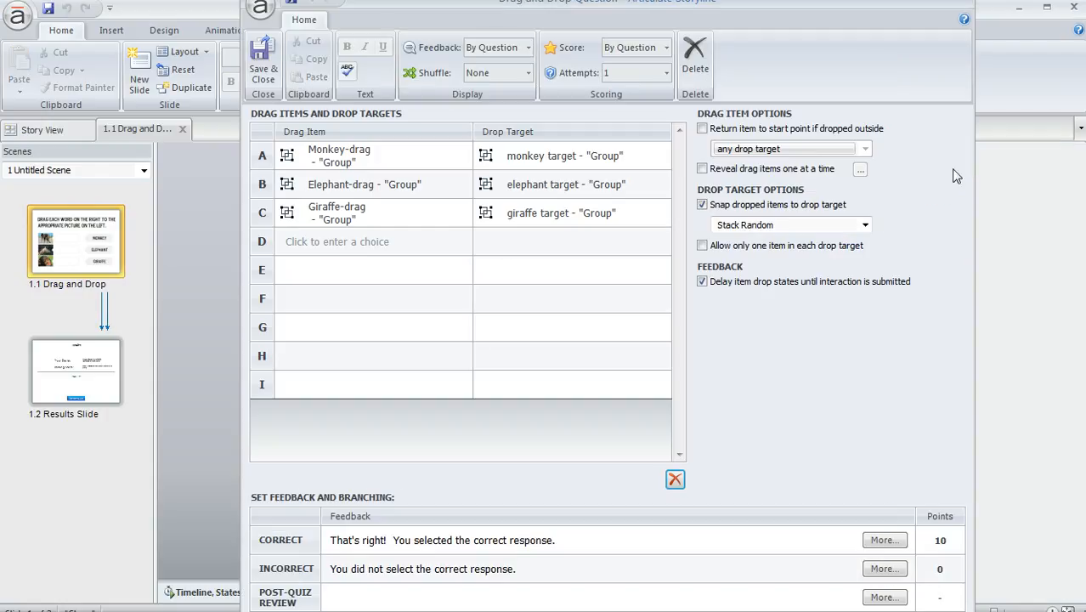
pyautogui.moveTo(403, 602)
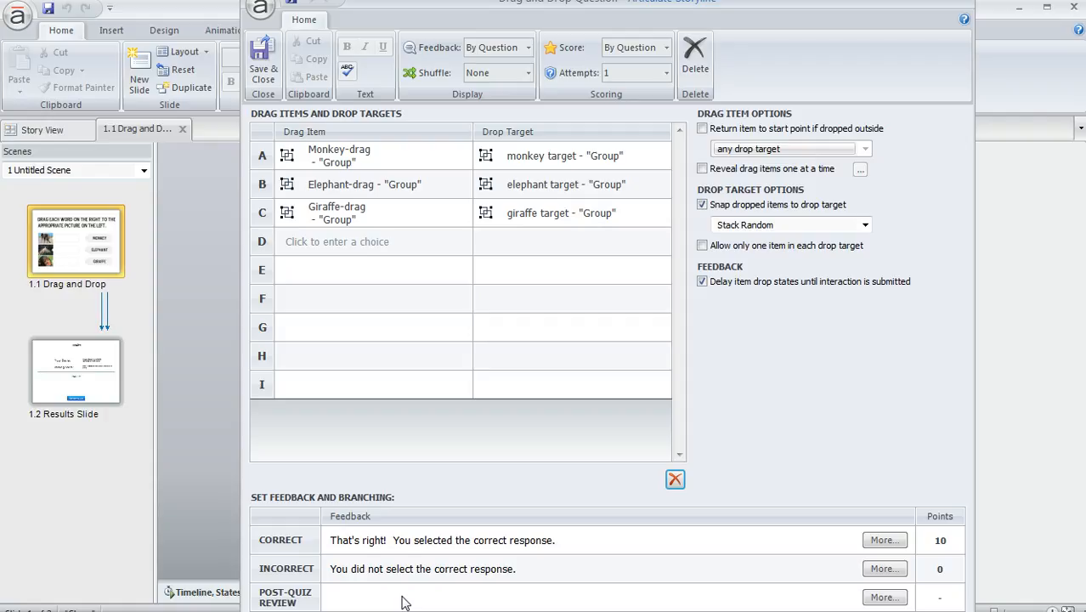
pyautogui.click(403, 596)
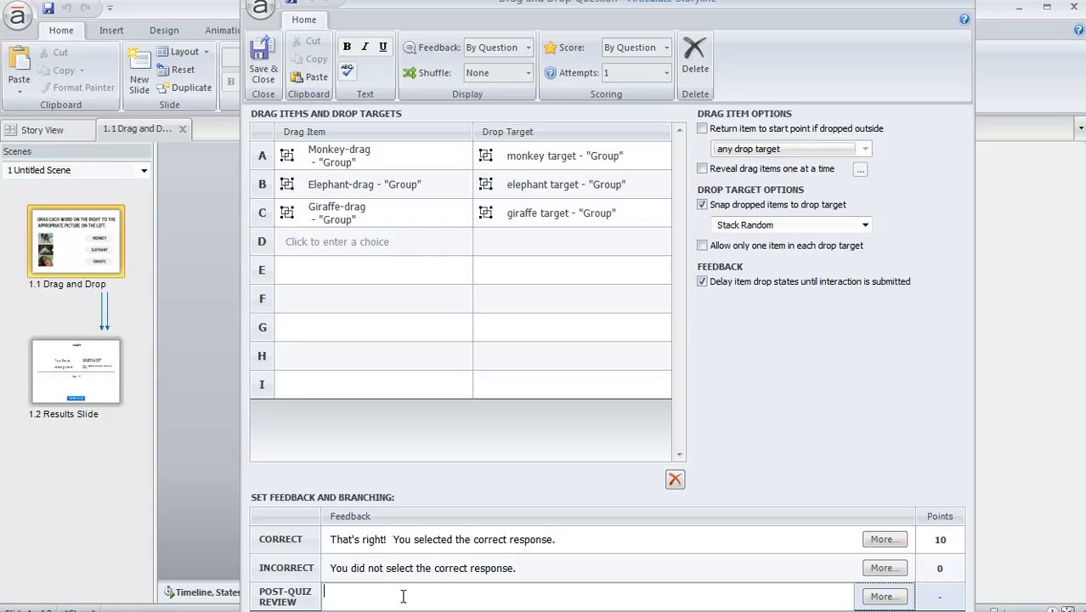
pyautogui.write('Here are the corre')
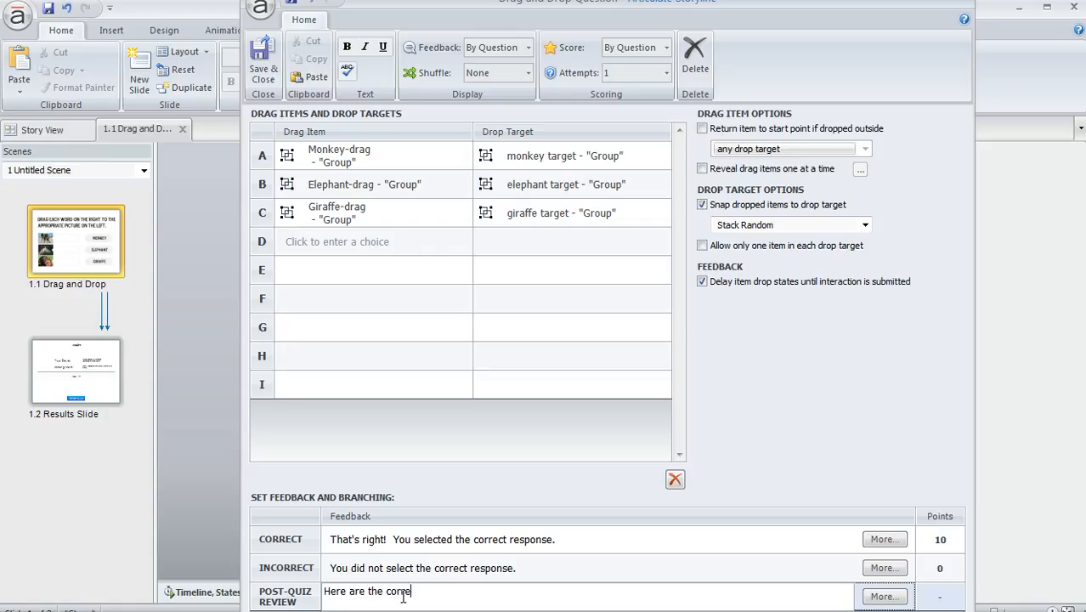
pyautogui.write('ct answers.')
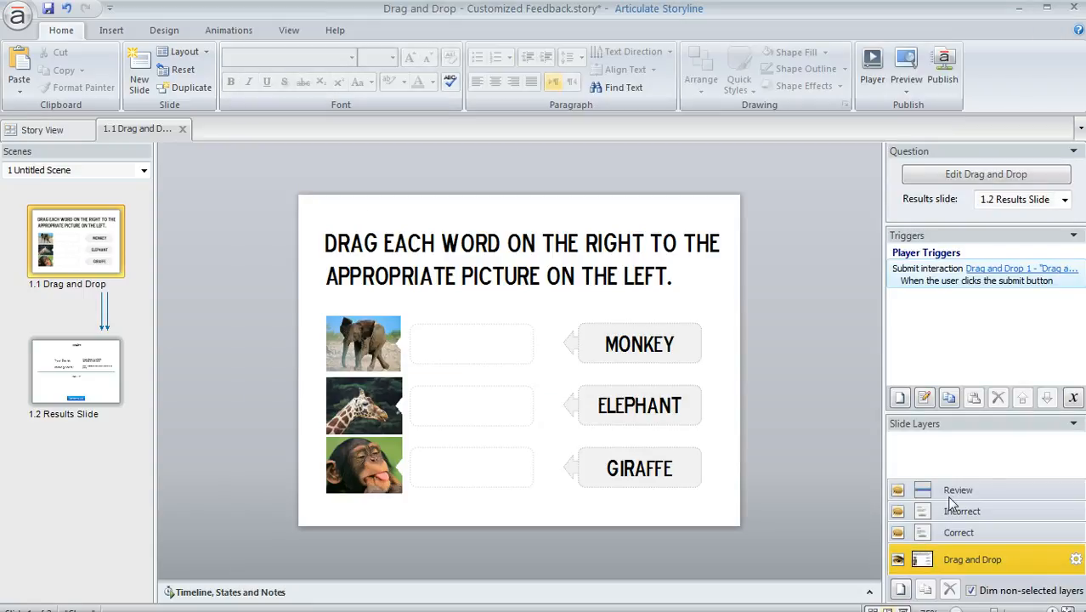
# Step: On the Review layer, drag the 'Here are the correct answers.' caption past the slide's right edge
pyautogui.click(958, 490)
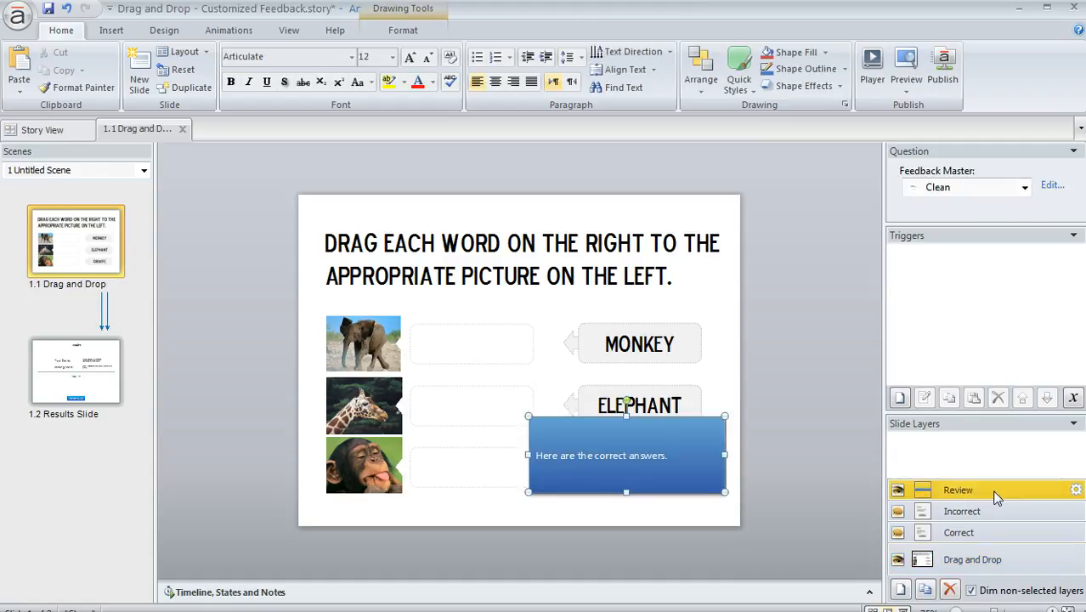
pyautogui.moveTo(792, 444)
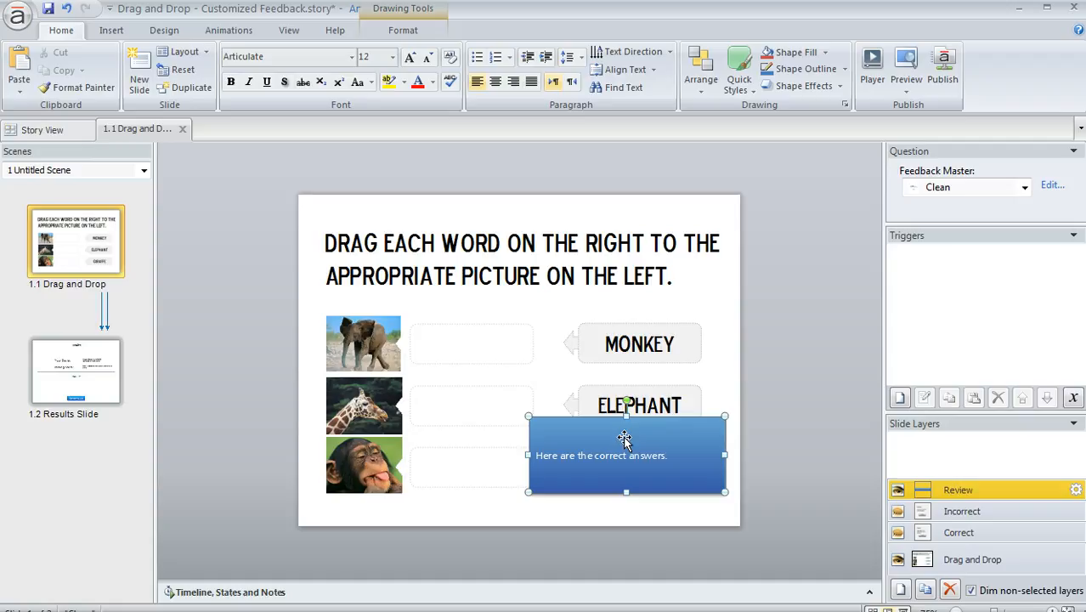
pyautogui.moveTo(626, 454); pyautogui.dragTo(807, 347)
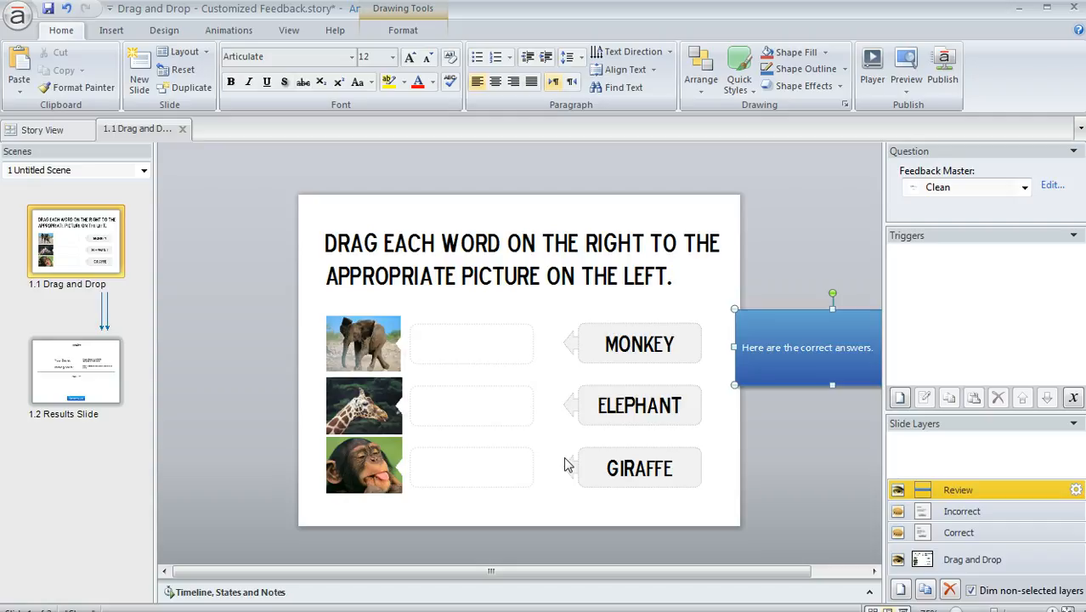
pyautogui.moveTo(711, 359)
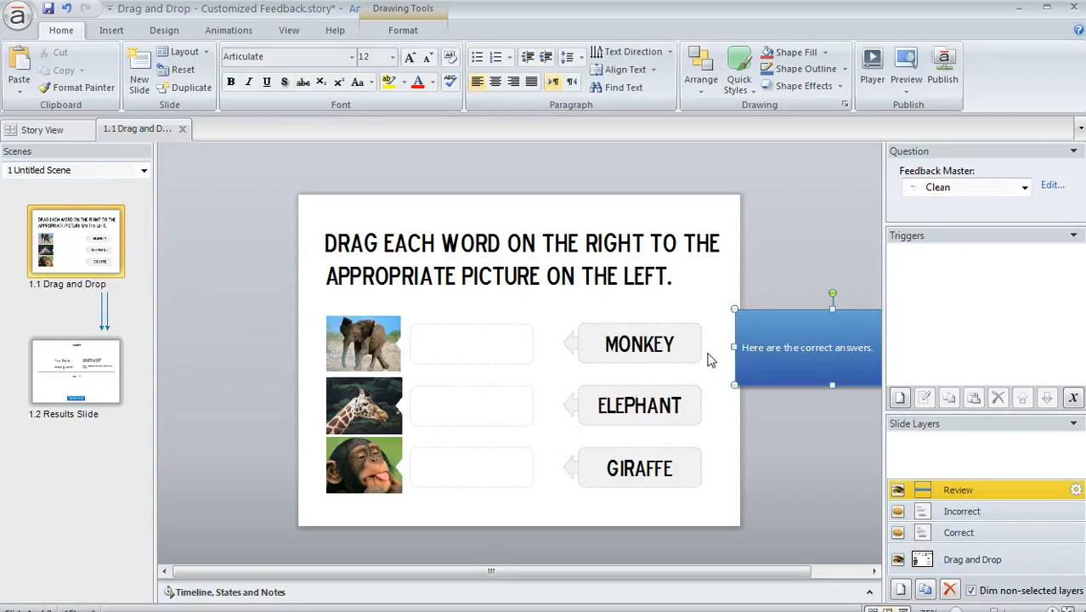
pyautogui.moveTo(676, 486)
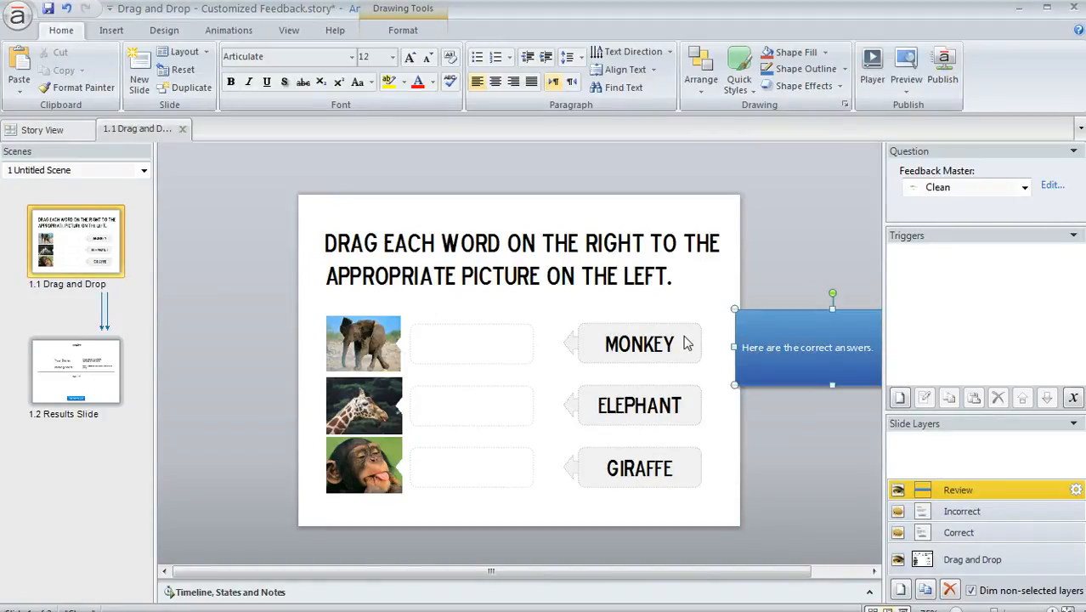
pyautogui.moveTo(679, 476)
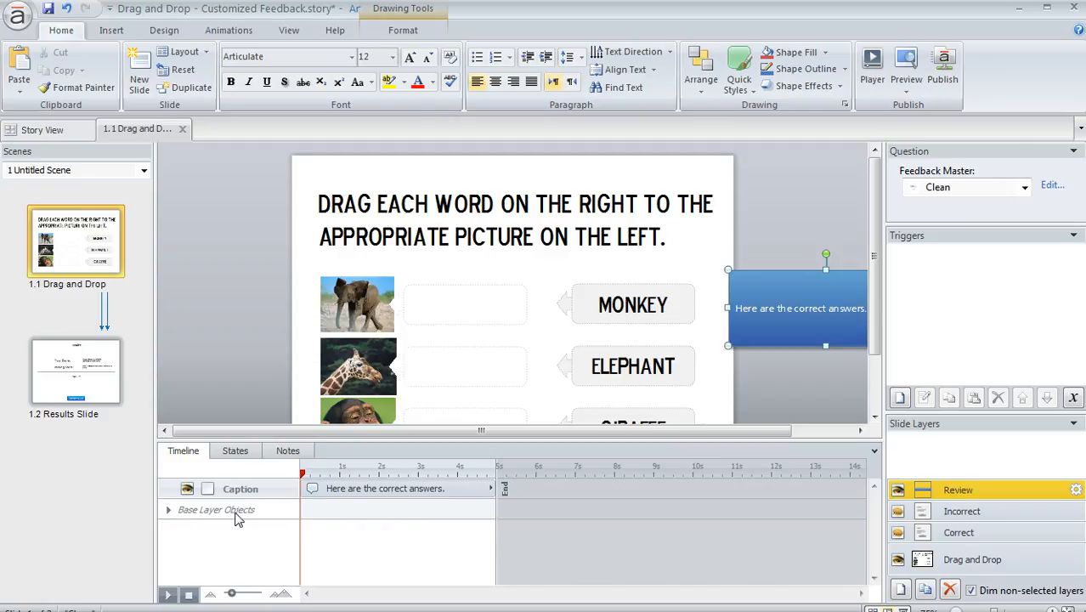
pyautogui.moveTo(172, 519)
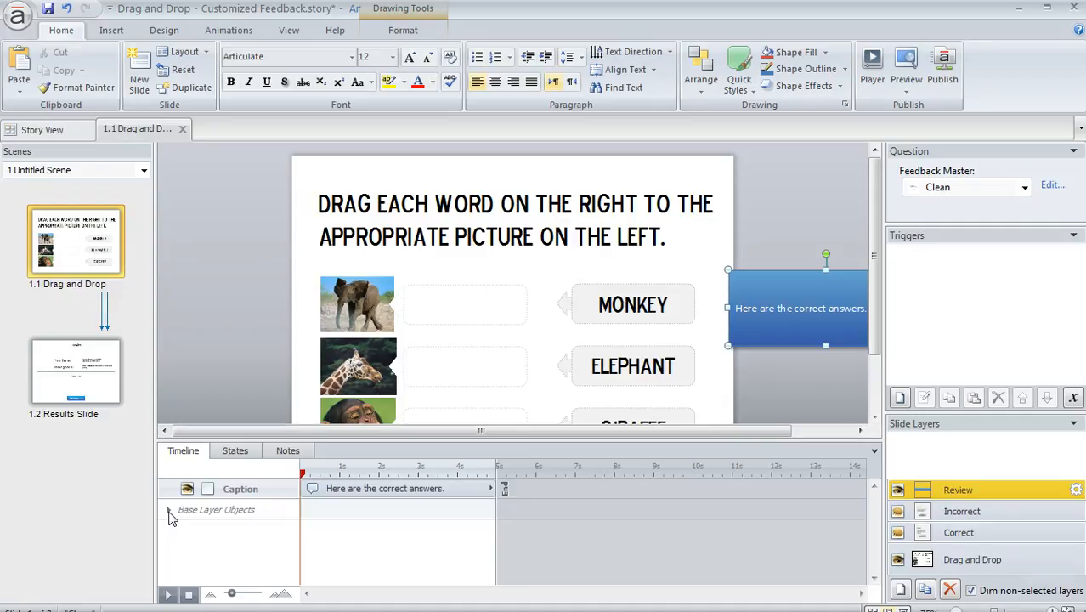
# Step: Expand Base Layer Objects in the Review layer timeline to list the drag items and targets
pyautogui.click(169, 510)
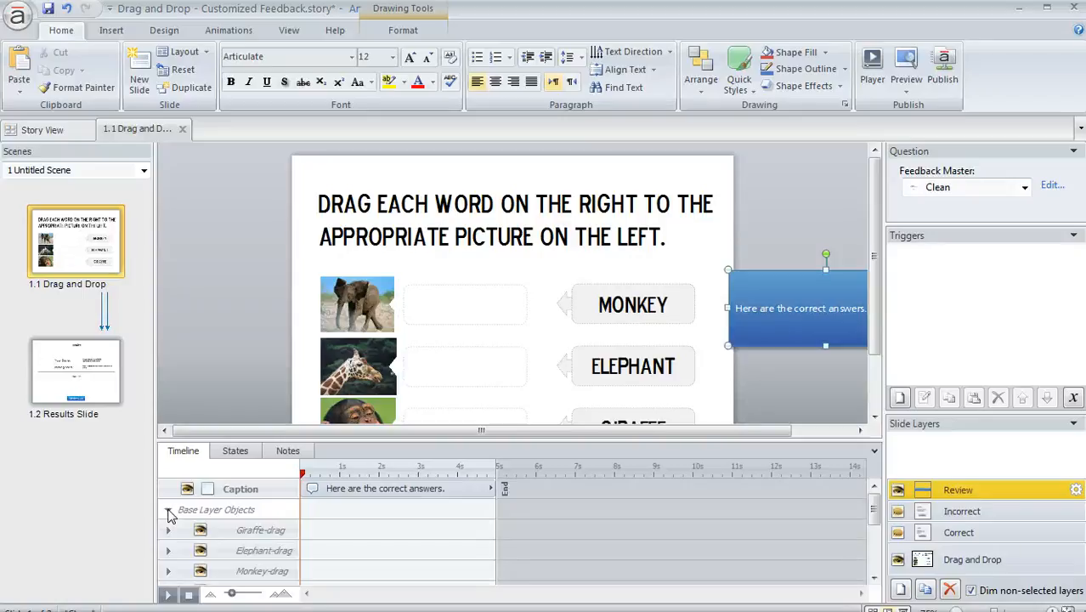
pyautogui.scroll(-3)
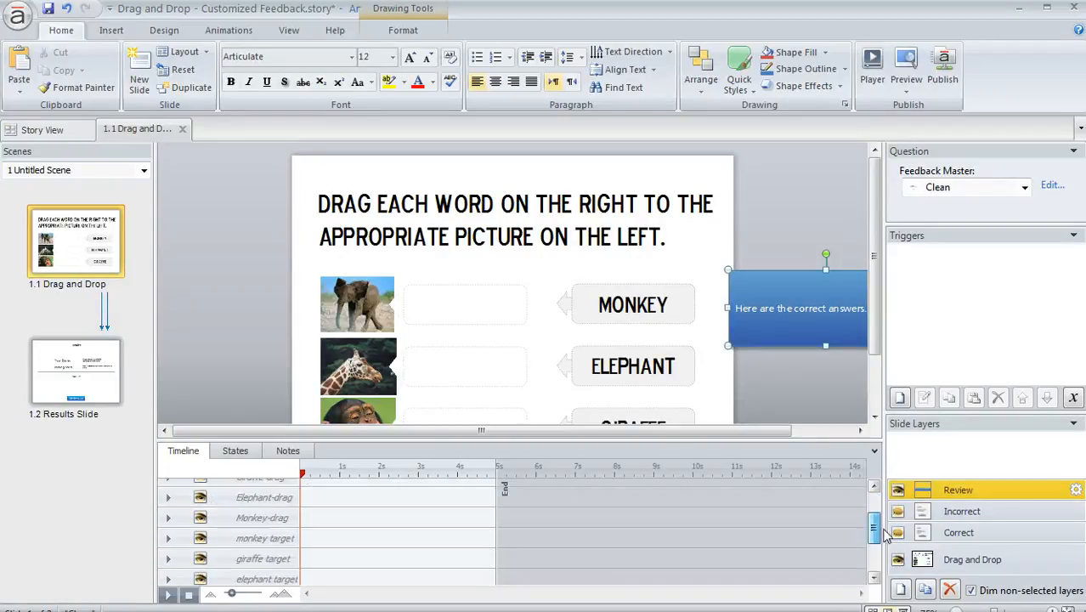
pyautogui.scroll(3)
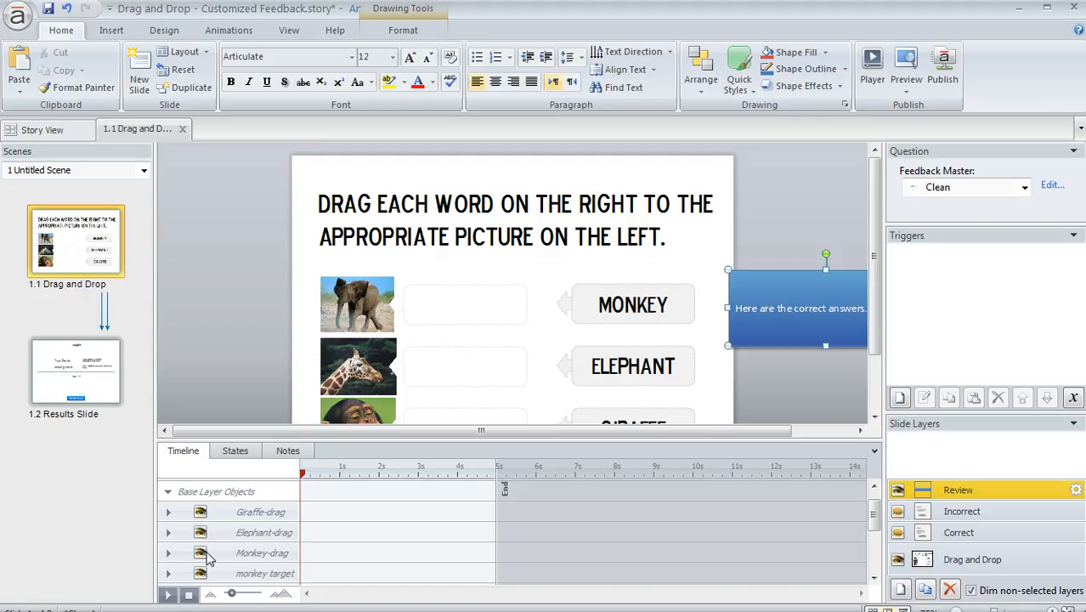
pyautogui.moveTo(204, 557)
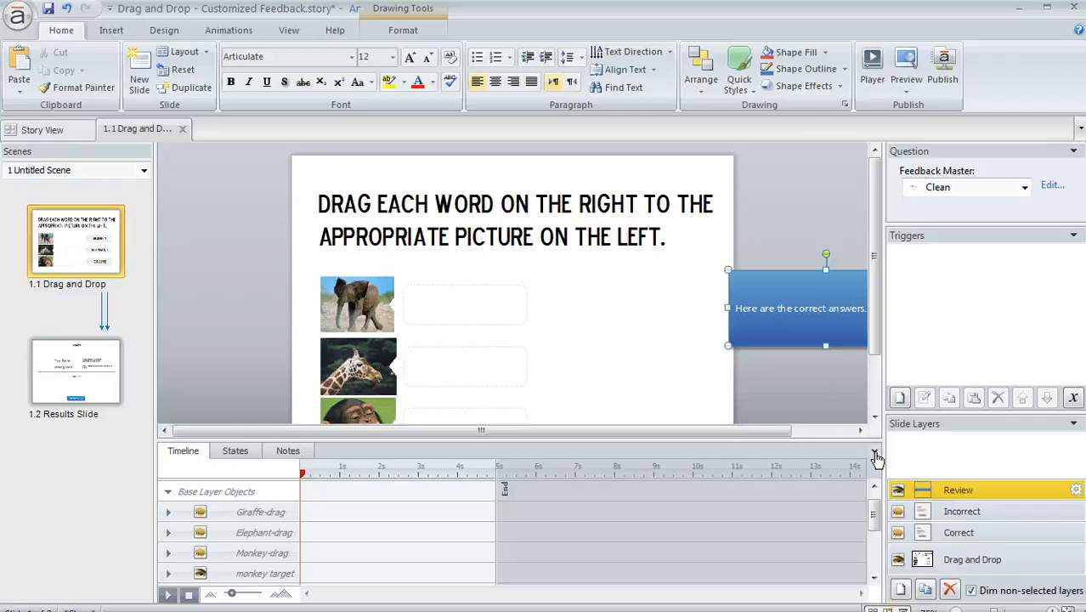
# Step: Copy MONKEY, ELEPHANT and GIRAFFE from the Drag and Drop layer and paste them onto the Review layer
pyautogui.click(875, 457)
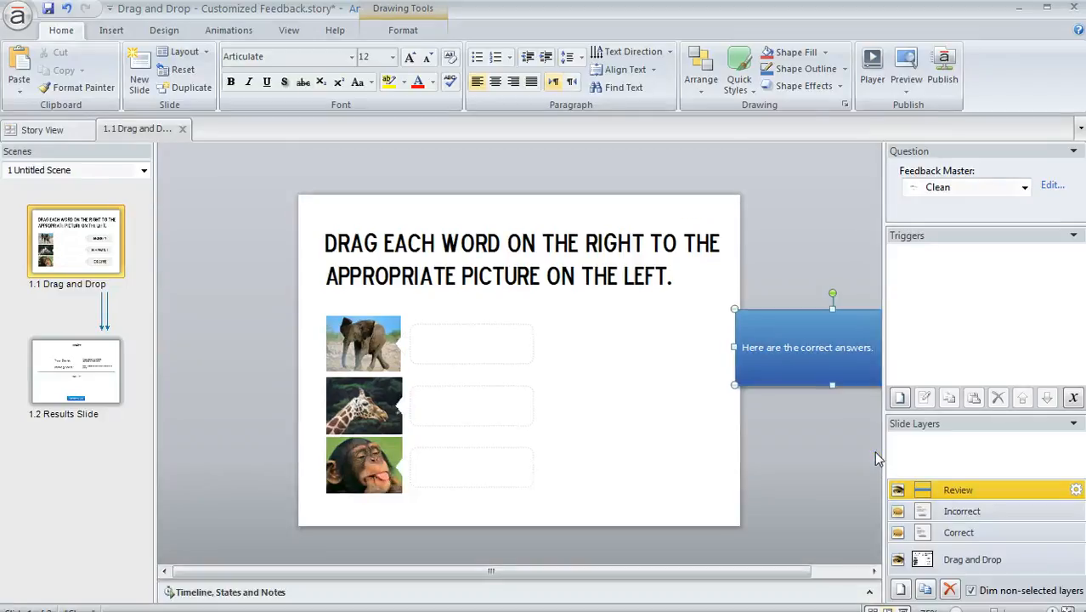
pyautogui.moveTo(998, 565)
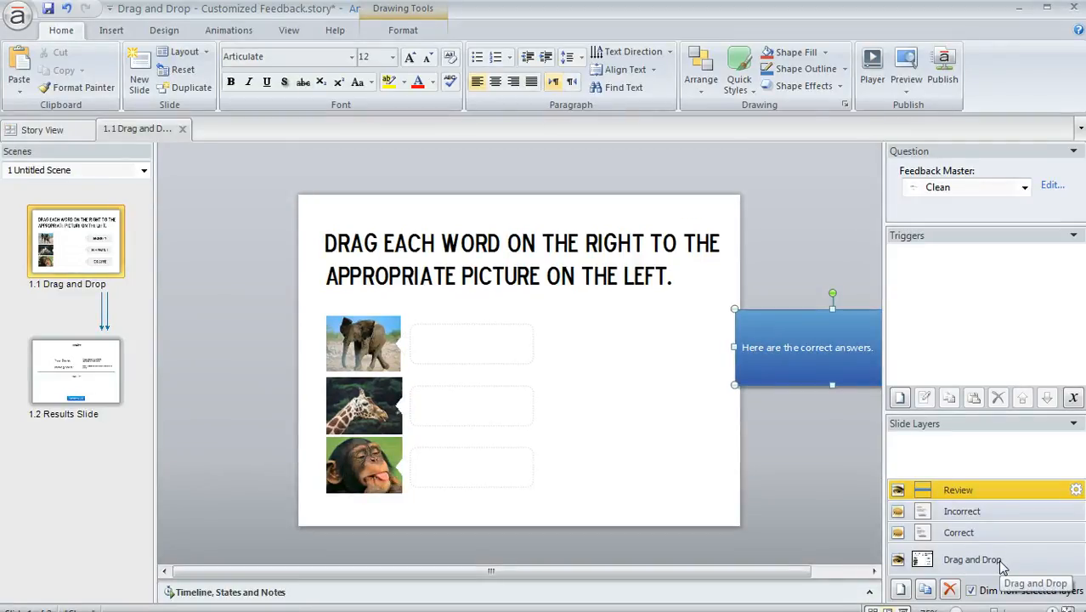
pyautogui.click(972, 559)
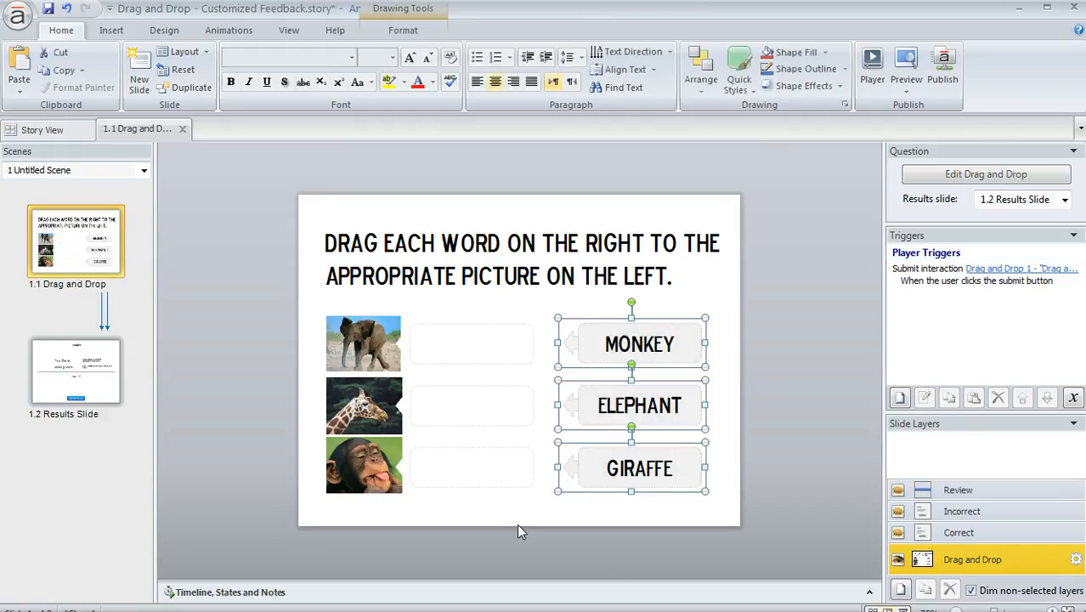
pyautogui.click(958, 490)
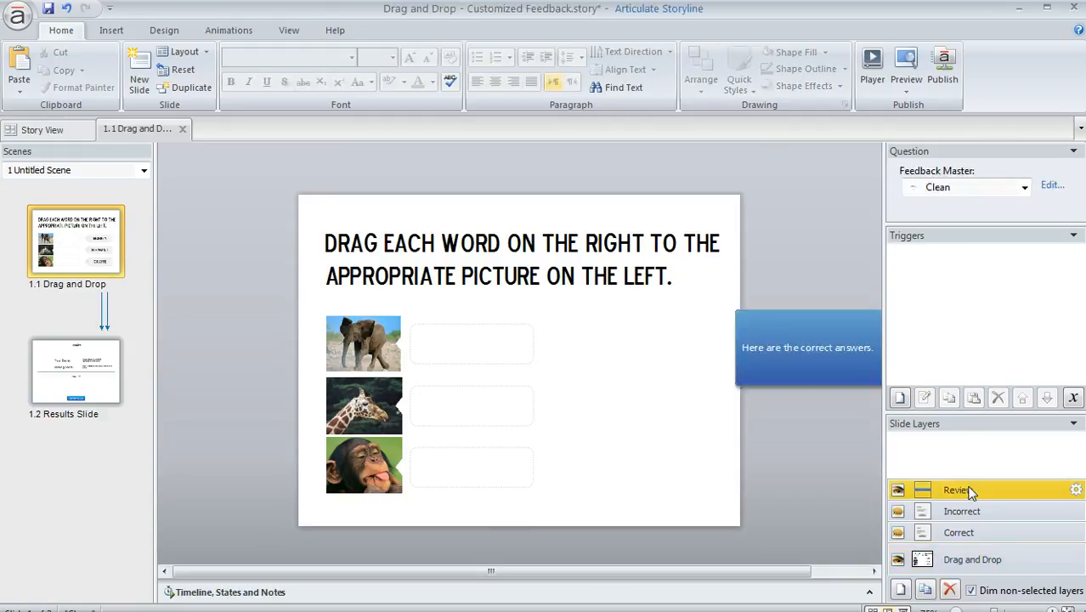
pyautogui.moveTo(842, 455)
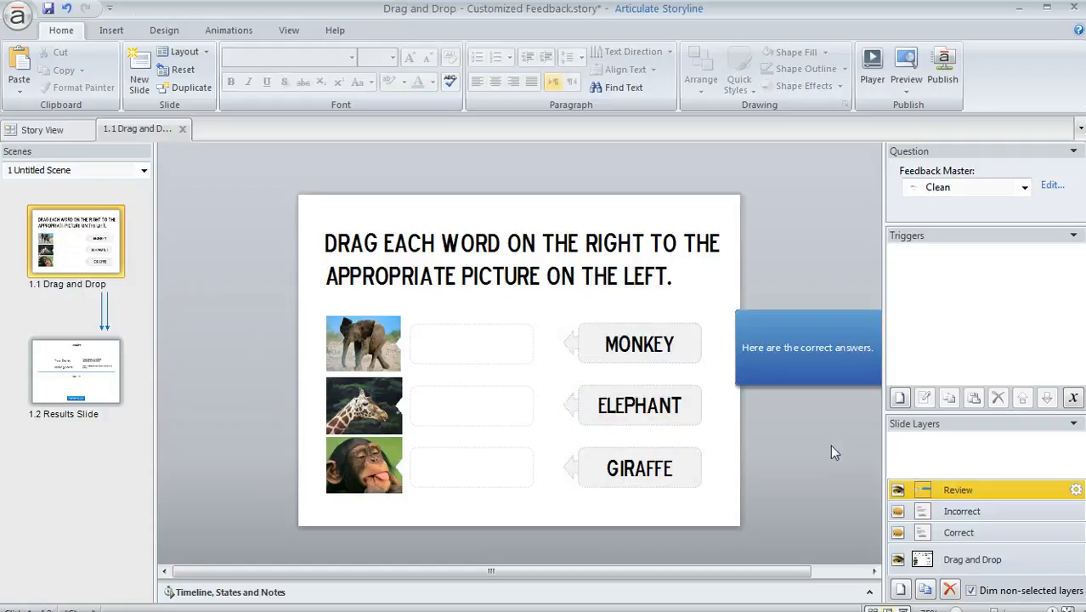
pyautogui.moveTo(595, 337)
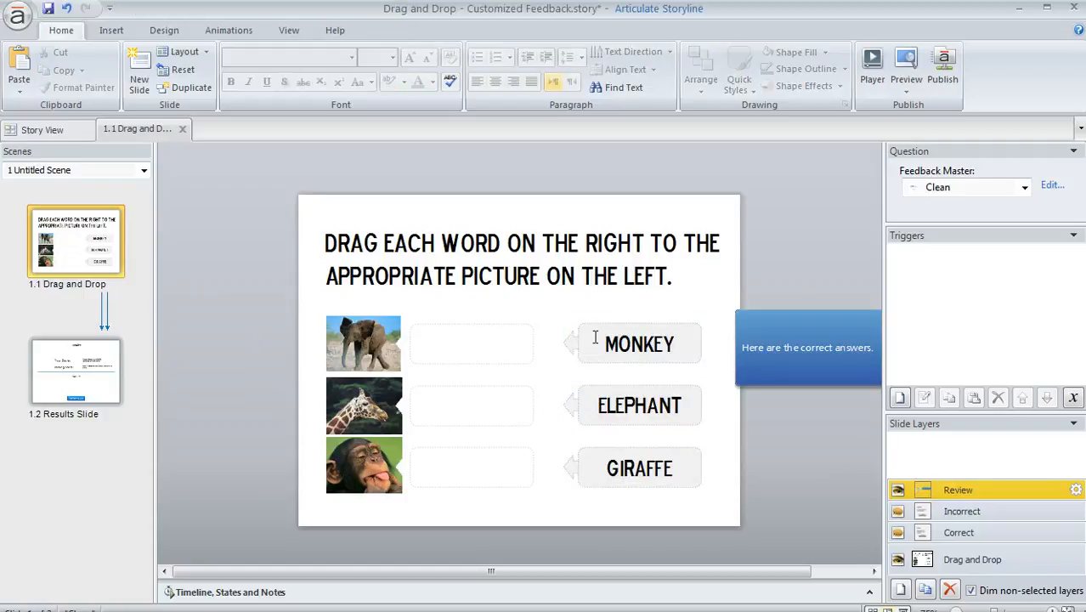
pyautogui.click(639, 343)
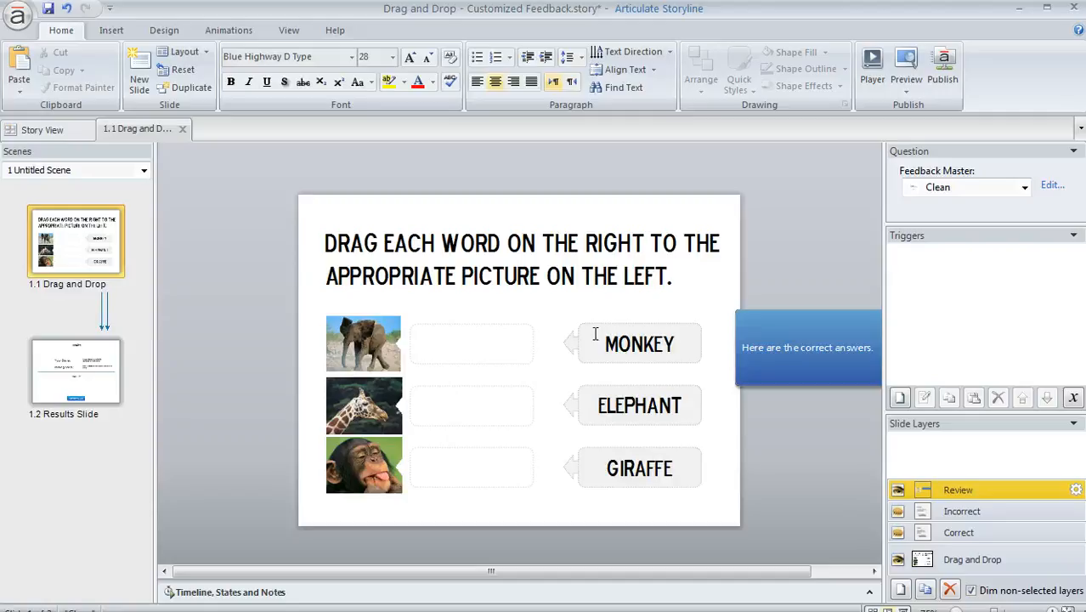
pyautogui.moveTo(644, 335)
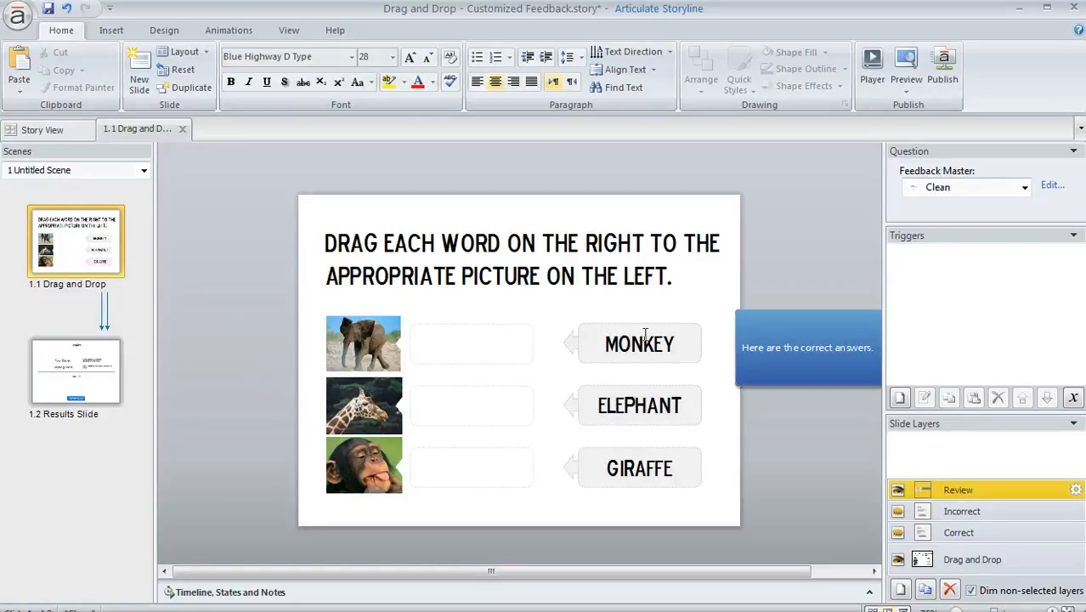
# Step: Place the MONKEY, ELEPHANT and GIRAFFE copies beside their matching pictures and select the callout
pyautogui.click(639, 344)
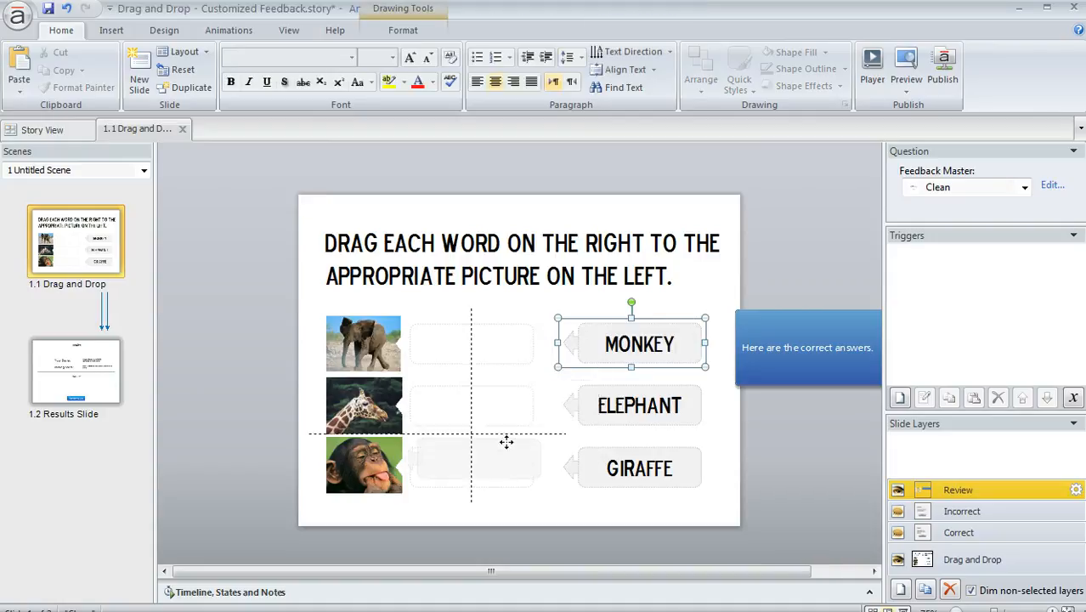
pyautogui.moveTo(631, 344); pyautogui.dragTo(471, 466)
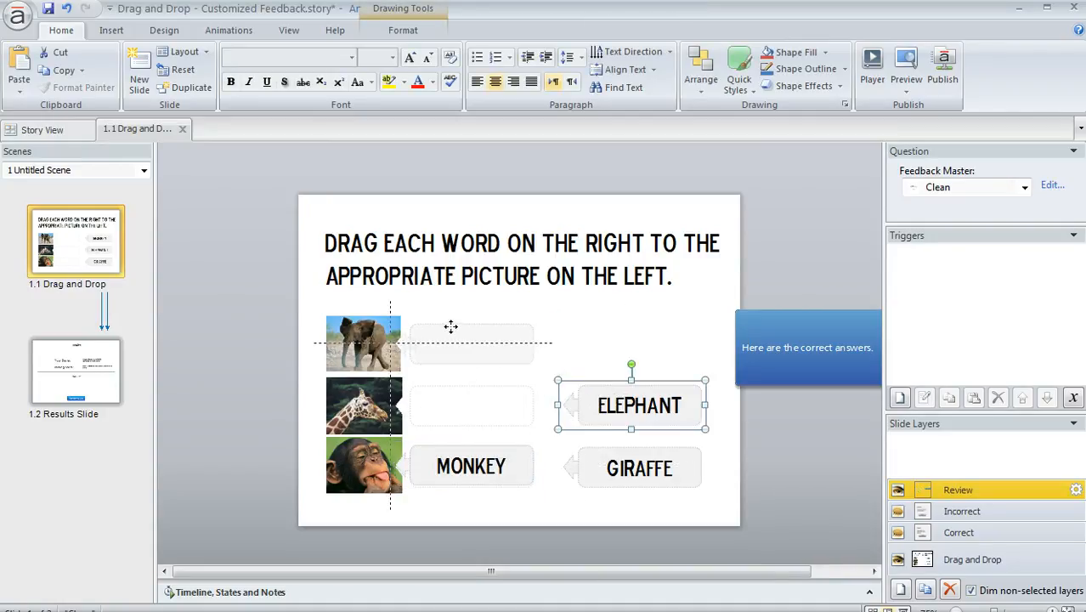
pyautogui.moveTo(639, 406); pyautogui.dragTo(471, 344)
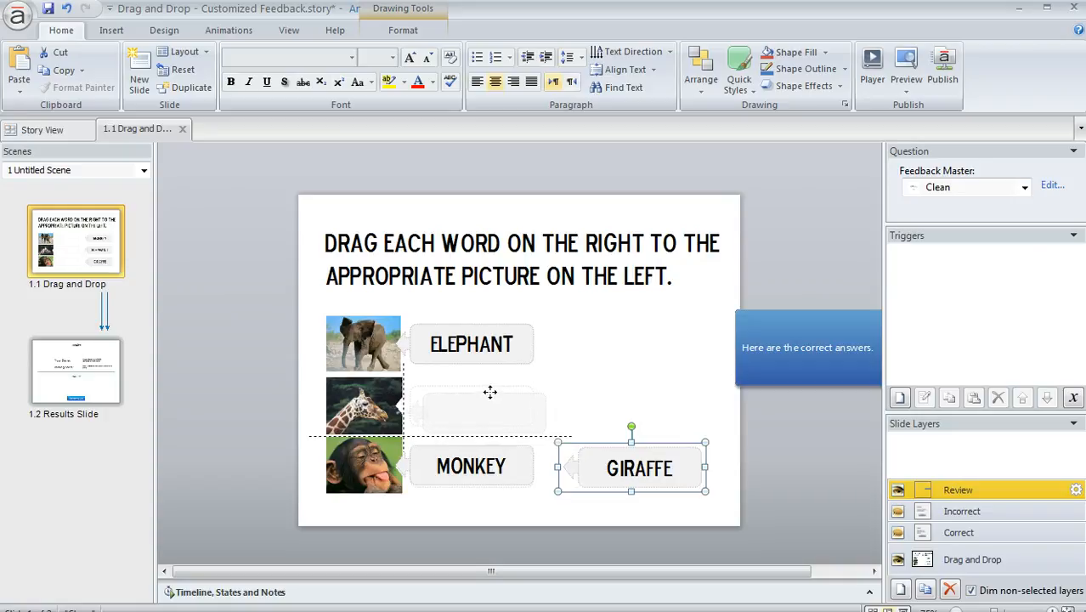
pyautogui.moveTo(630, 467); pyautogui.dragTo(470, 407)
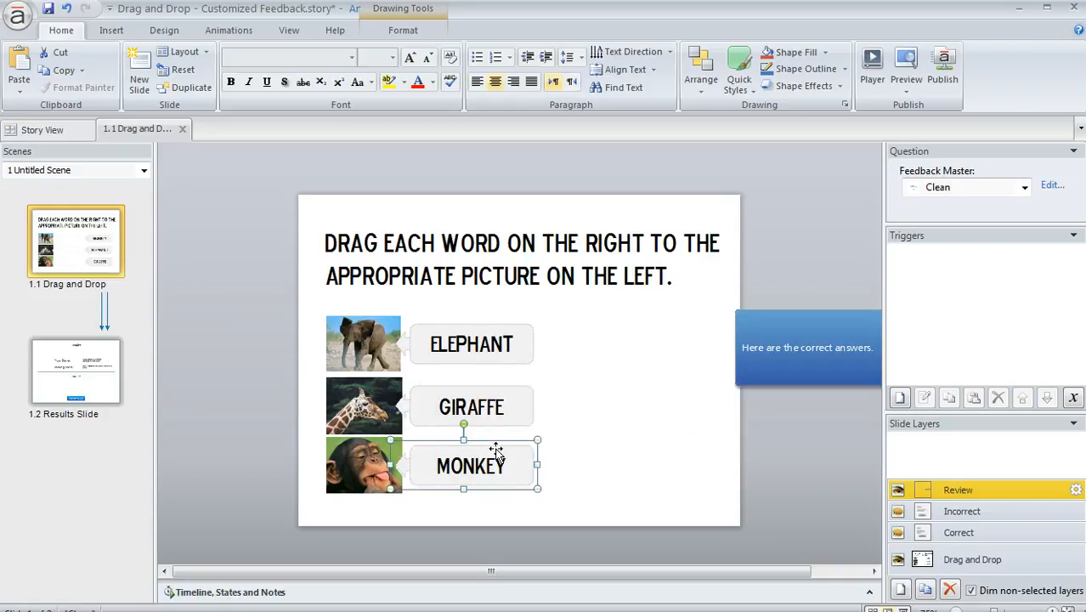
pyautogui.moveTo(501, 456)
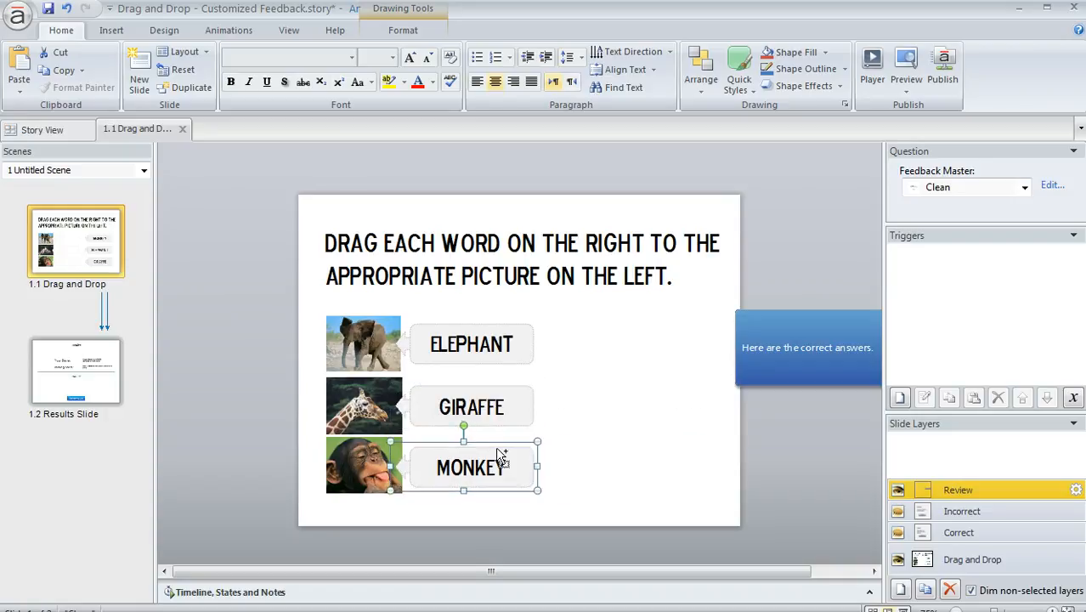
pyautogui.click(786, 436)
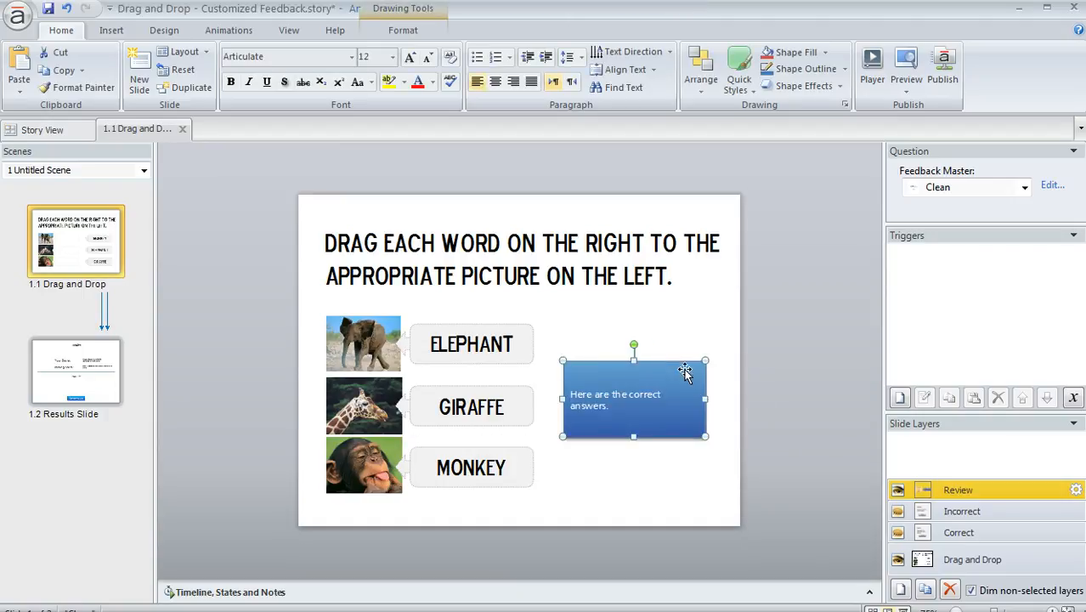
pyautogui.moveTo(702, 384)
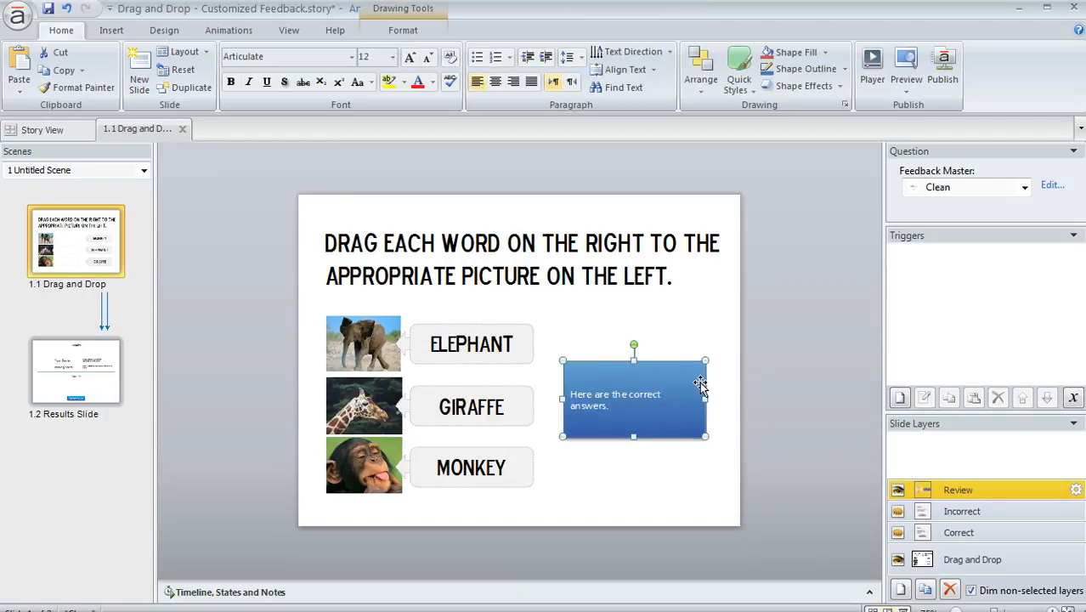
pyautogui.moveTo(650, 444)
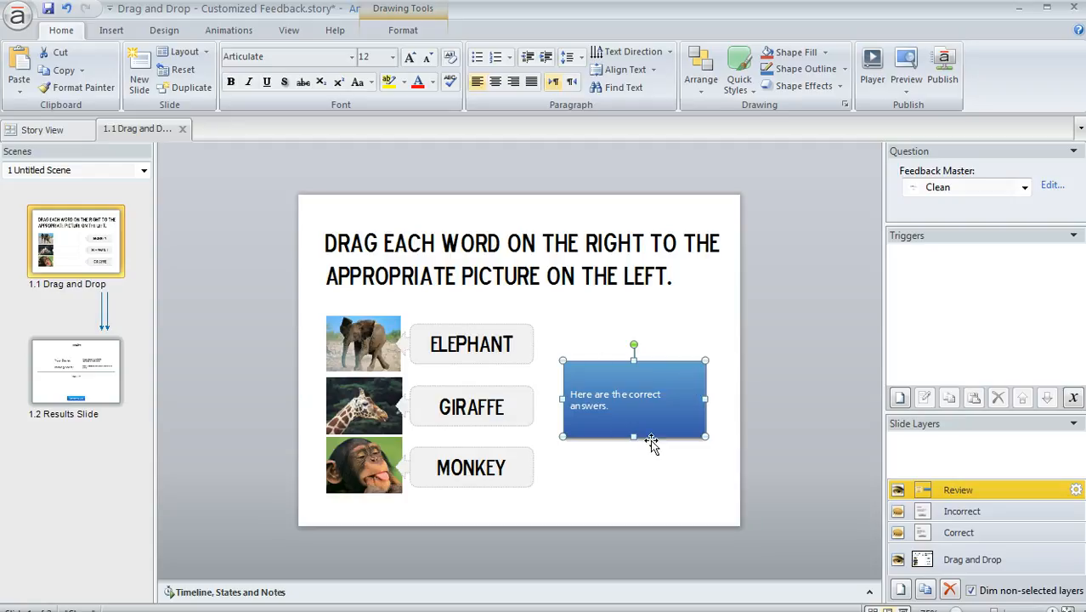
pyautogui.moveTo(762, 470)
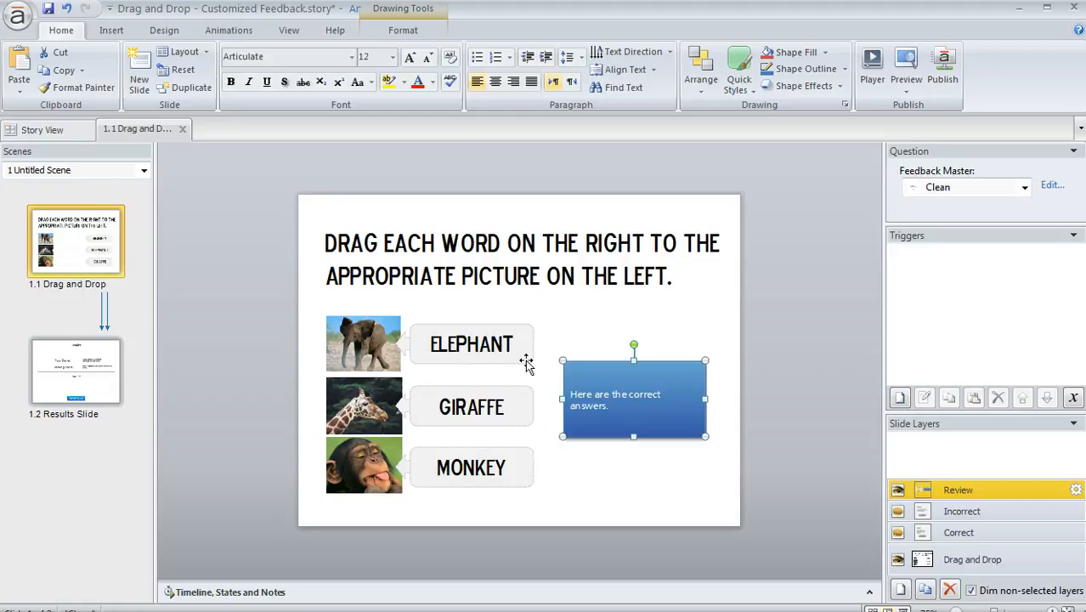
pyautogui.moveTo(548, 469)
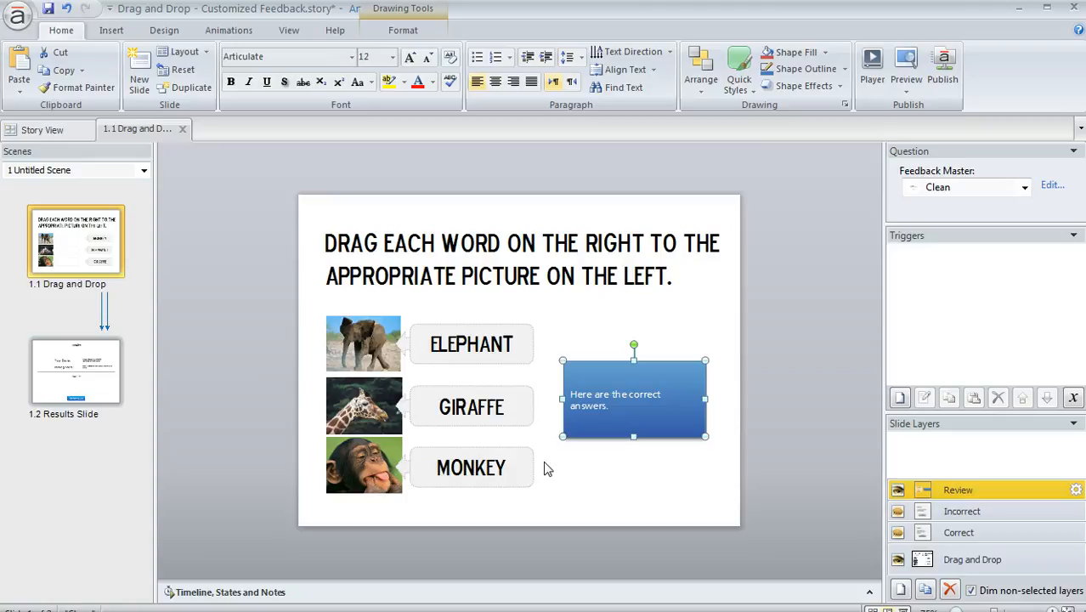
# Step: Preview, submit a wrong matching, continue, and open Review Quiz to see the correct matches
pyautogui.click(905, 68)
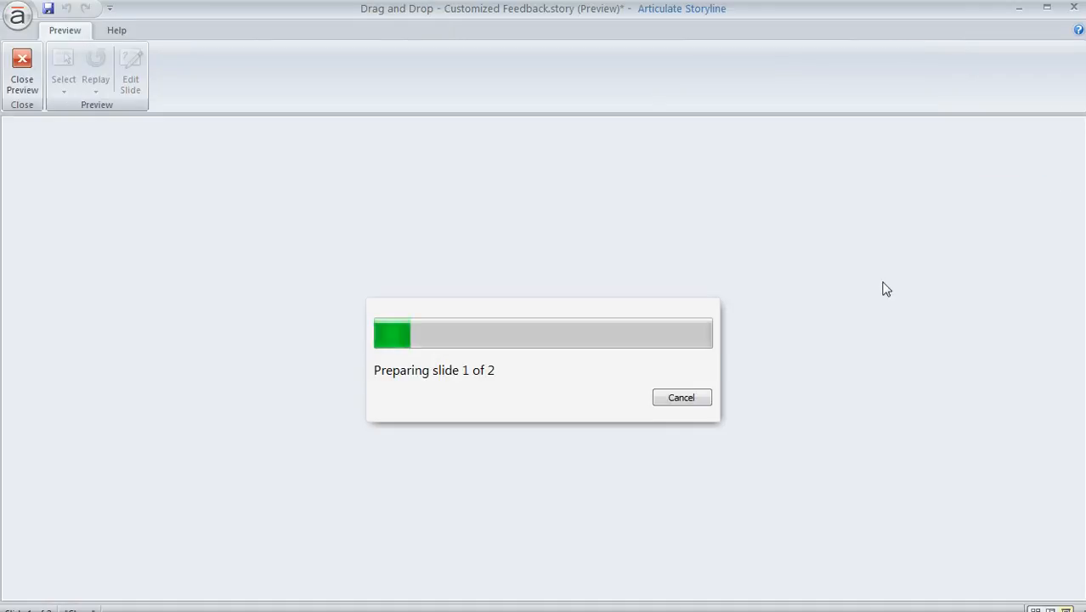
pyautogui.moveTo(872, 299)
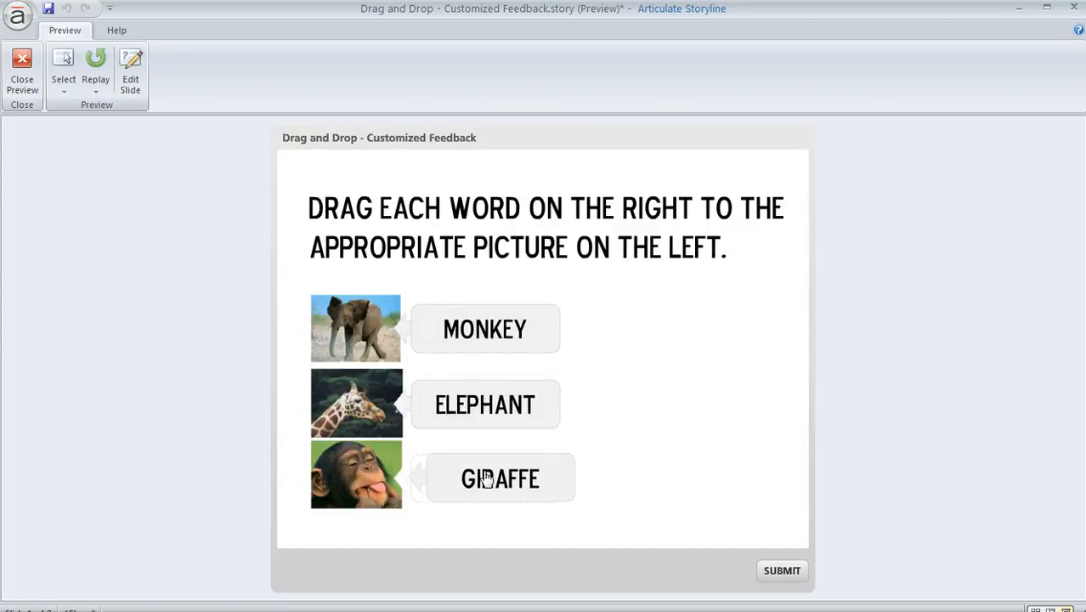
pyautogui.click(781, 570)
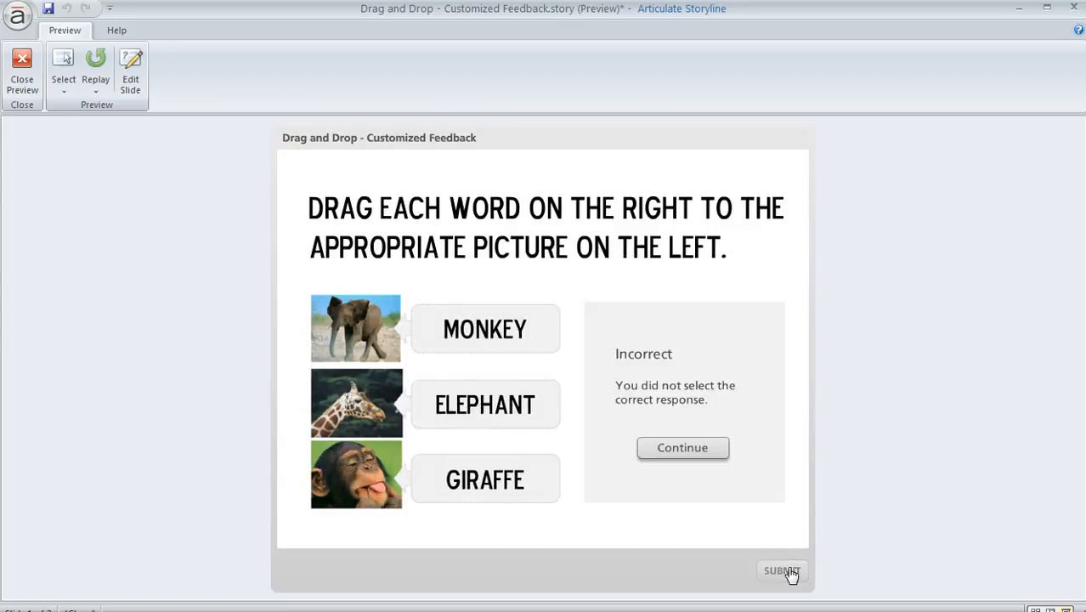
pyautogui.click(682, 448)
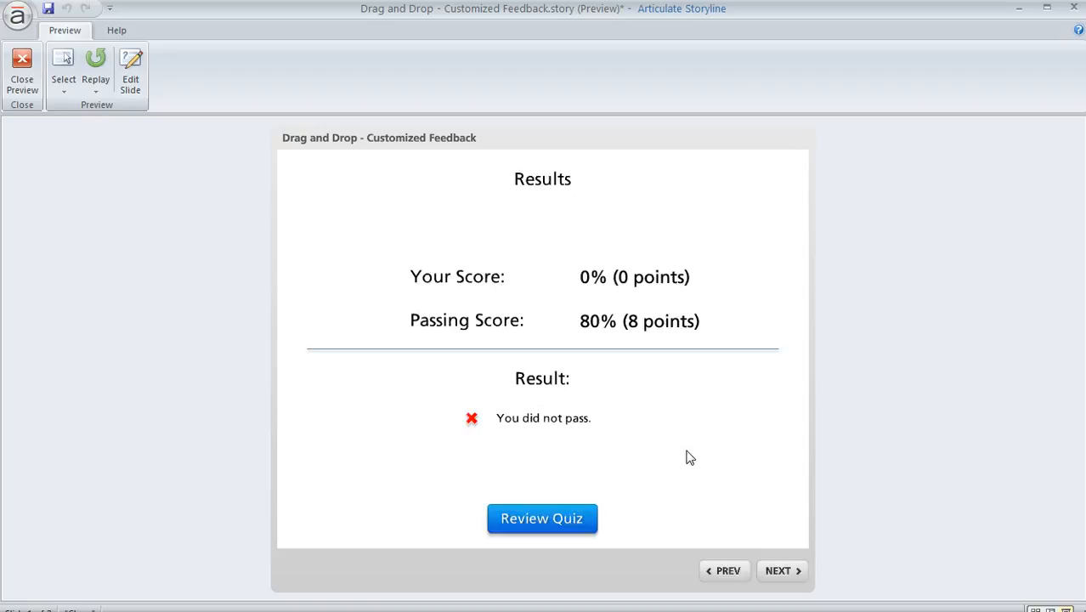
pyautogui.click(542, 518)
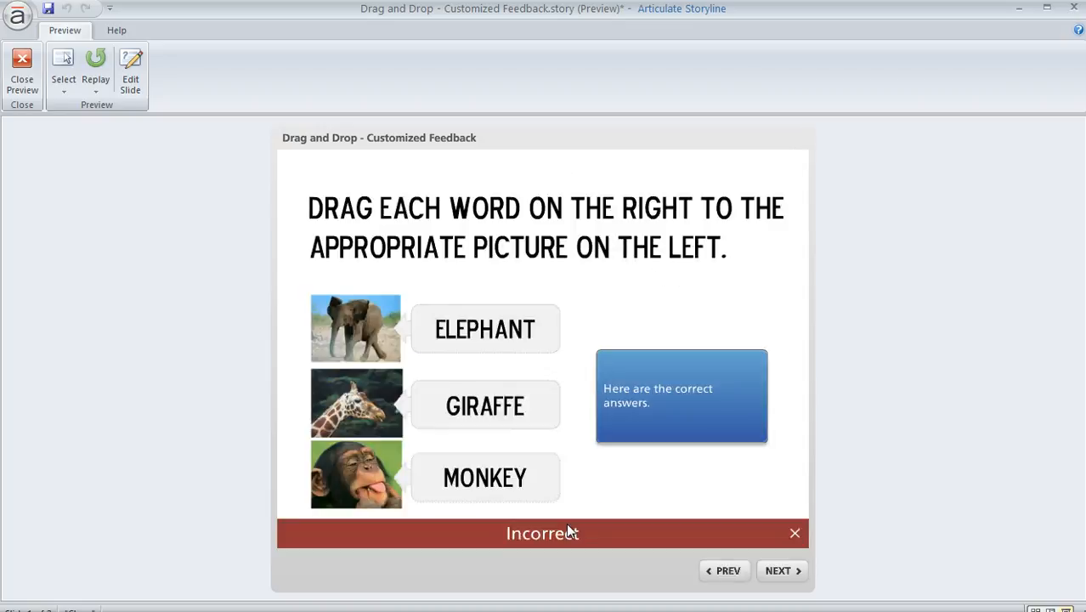
pyautogui.moveTo(489, 484)
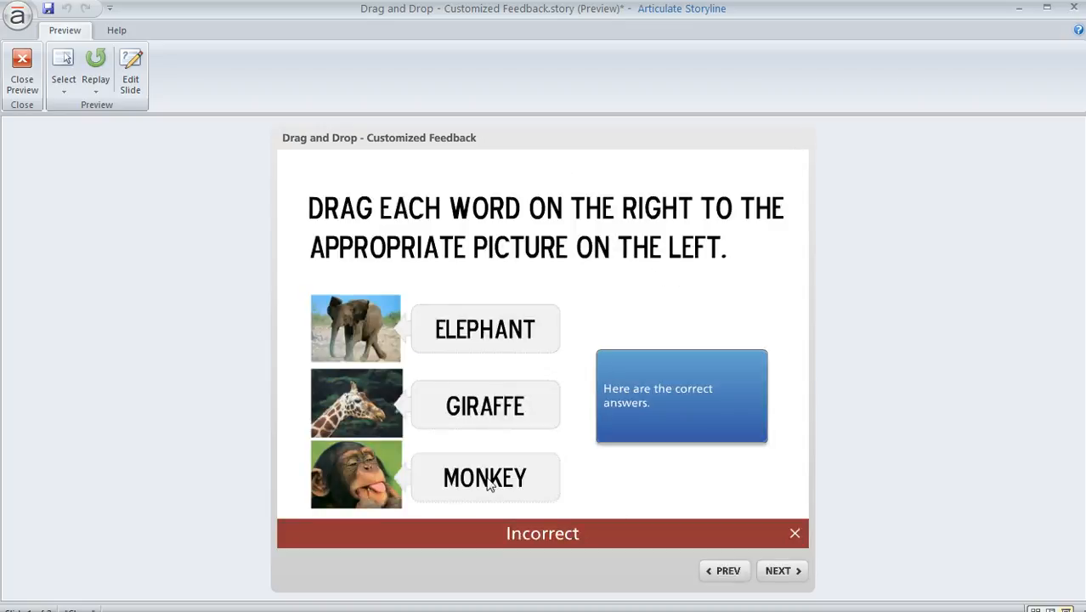
pyautogui.moveTo(623, 583)
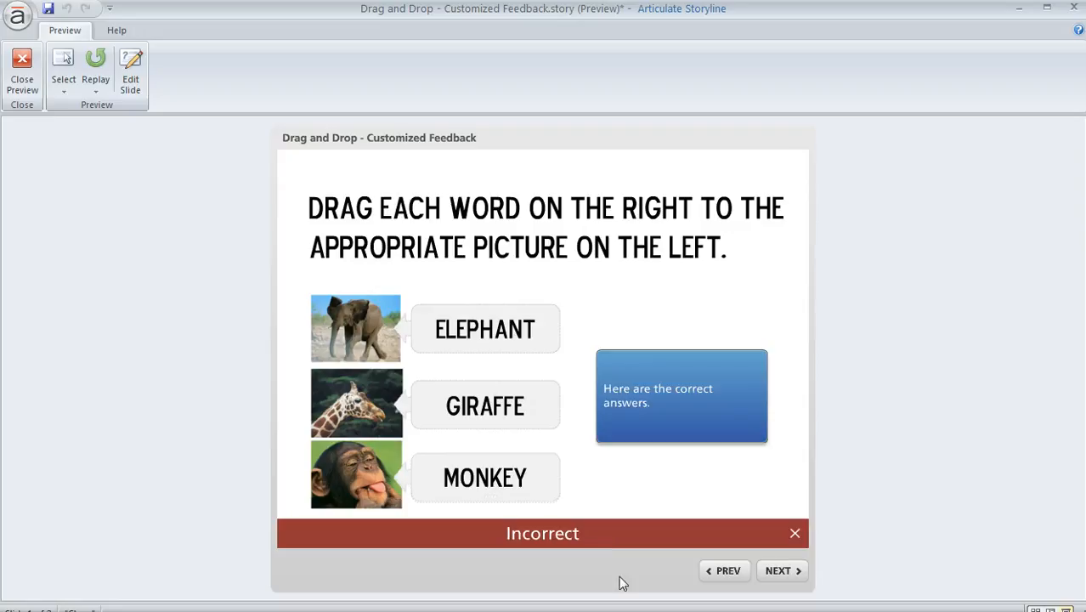